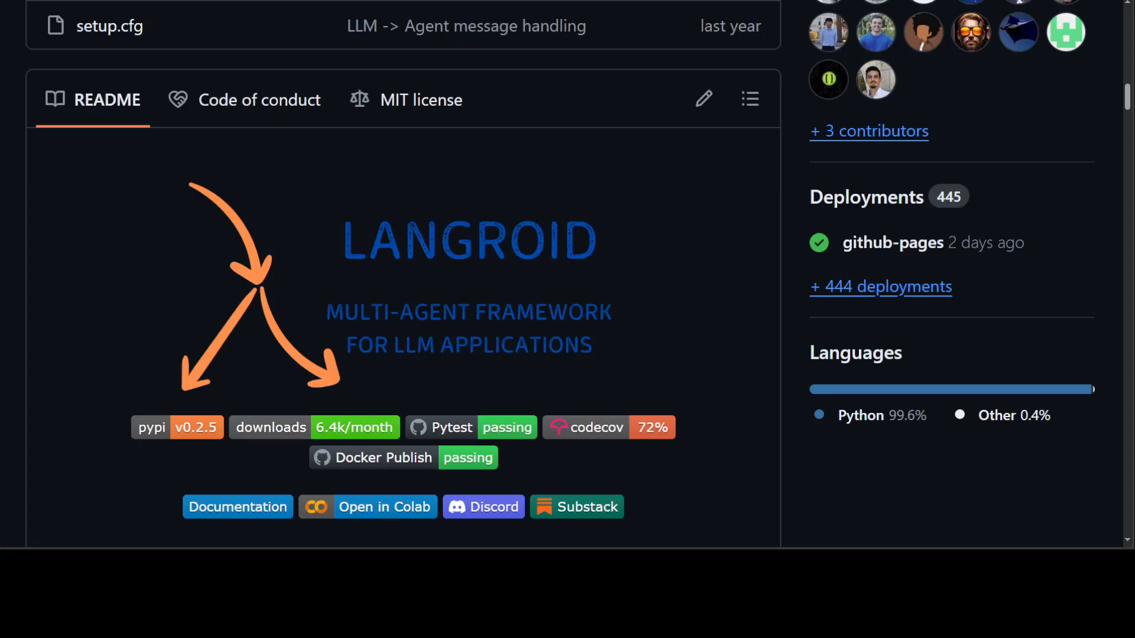
mouse_move(326, 227)
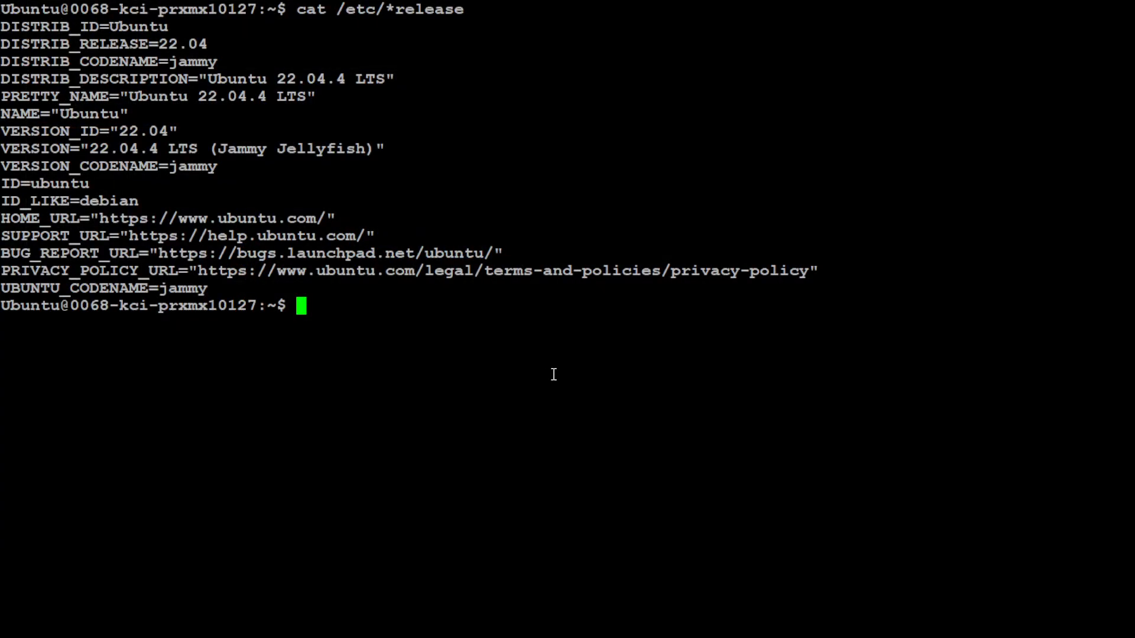
Step: Run nvidia-smi to see the RTX A6000 GPU and CUDA 12.5, then clear the screen
type("nvidia-smi")
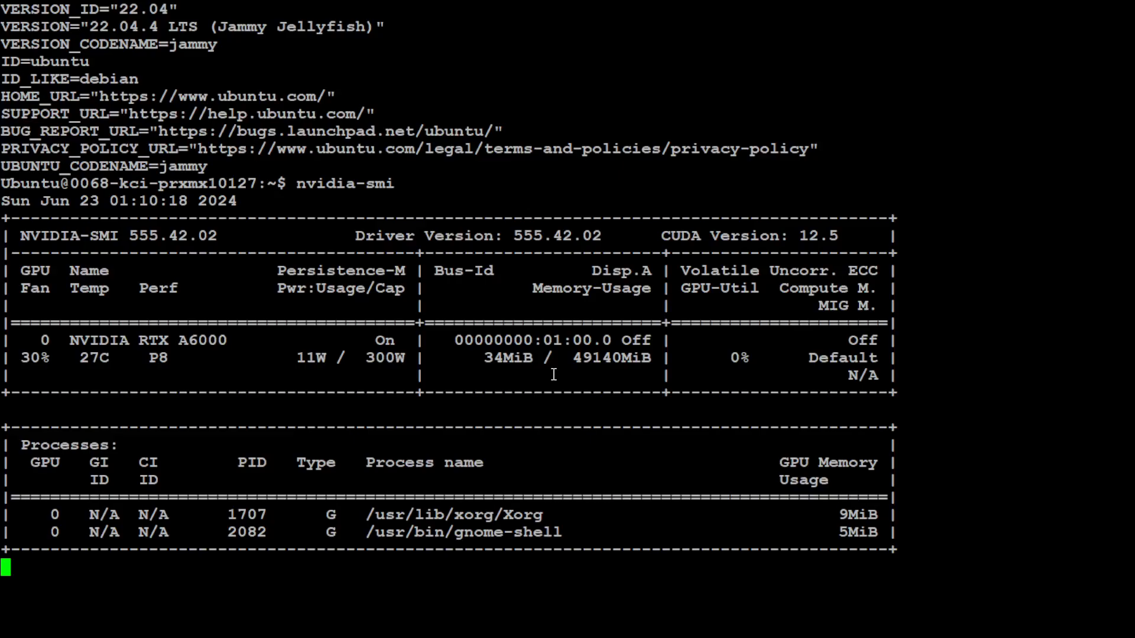
key("Return")
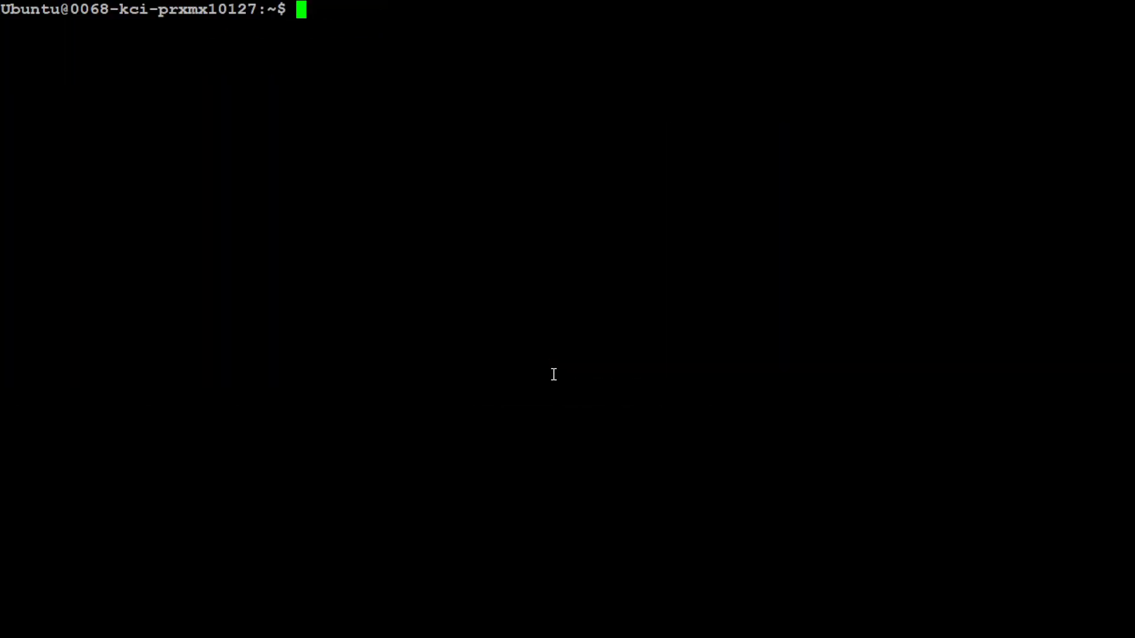
Step: Create the langroid conda environment with Python 3.11 and activate it
type("conda in")
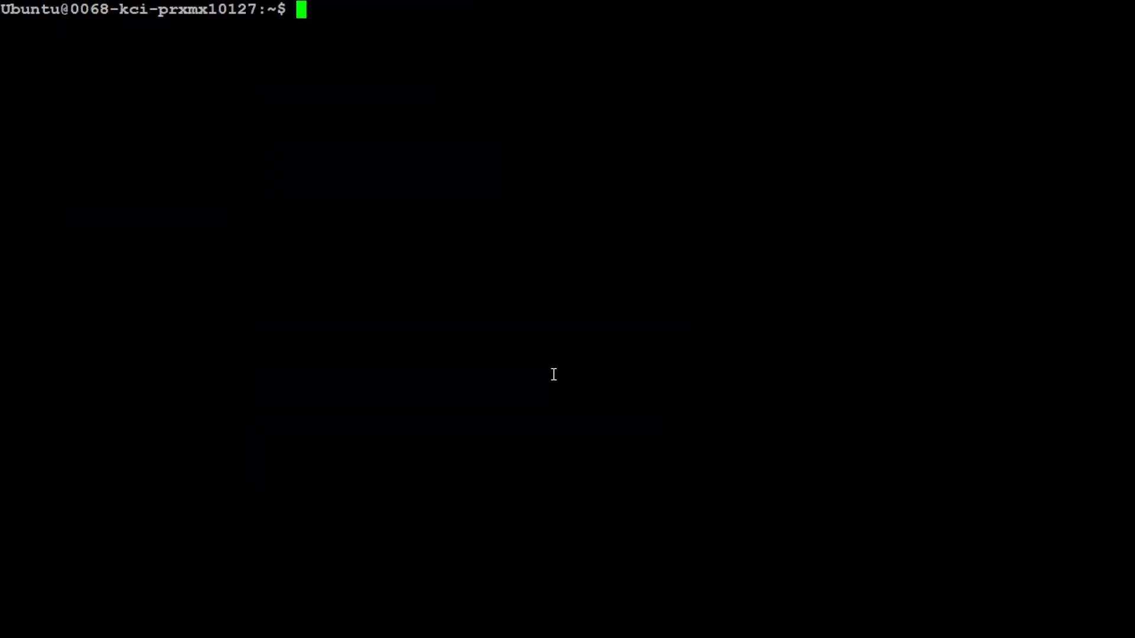
type("conda create -n langroid python=3.11 -y && conda activate langroid")
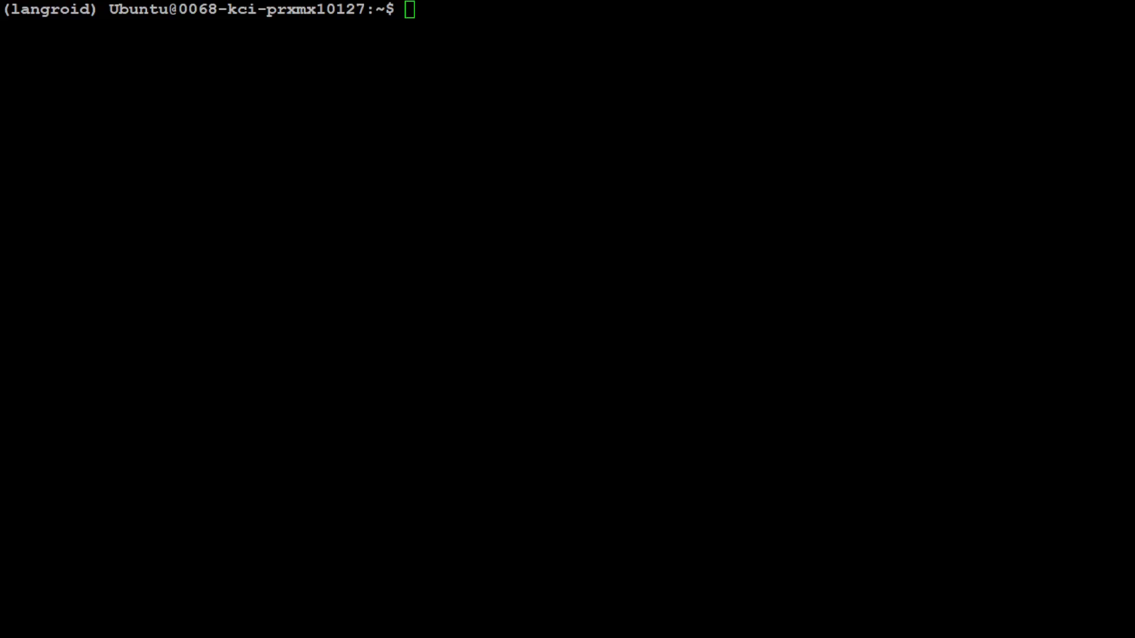
Step: Clone github.com/langroid/langroid and list the home folder with ls -ltra to confirm it
type("git clone https://github.com/langroid/langroid.git && cd langriod")
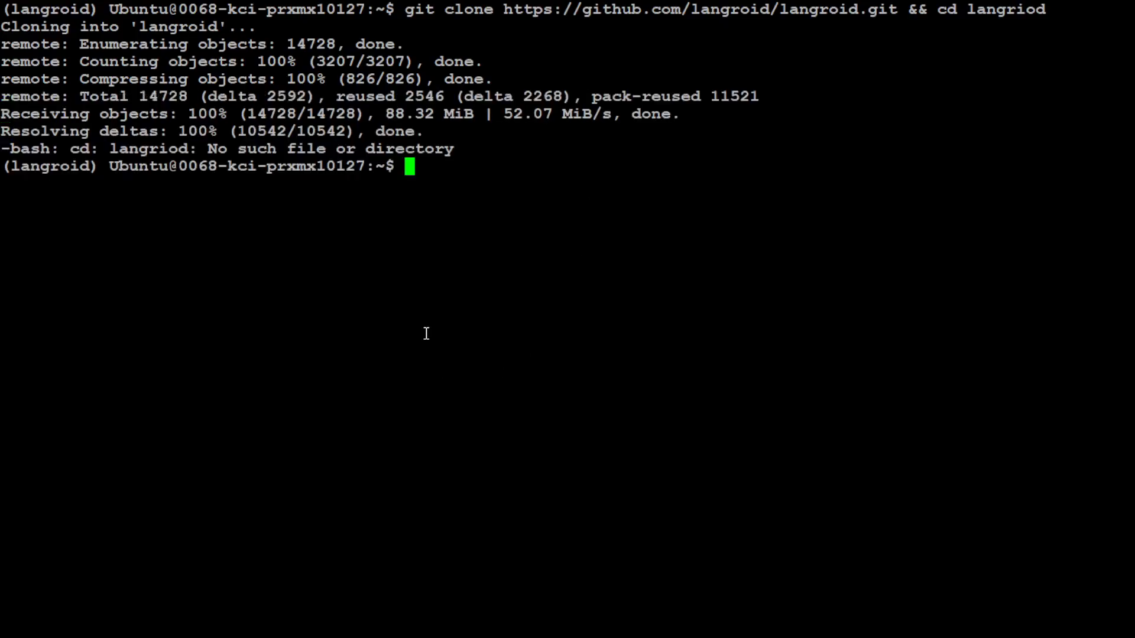
type("ls")
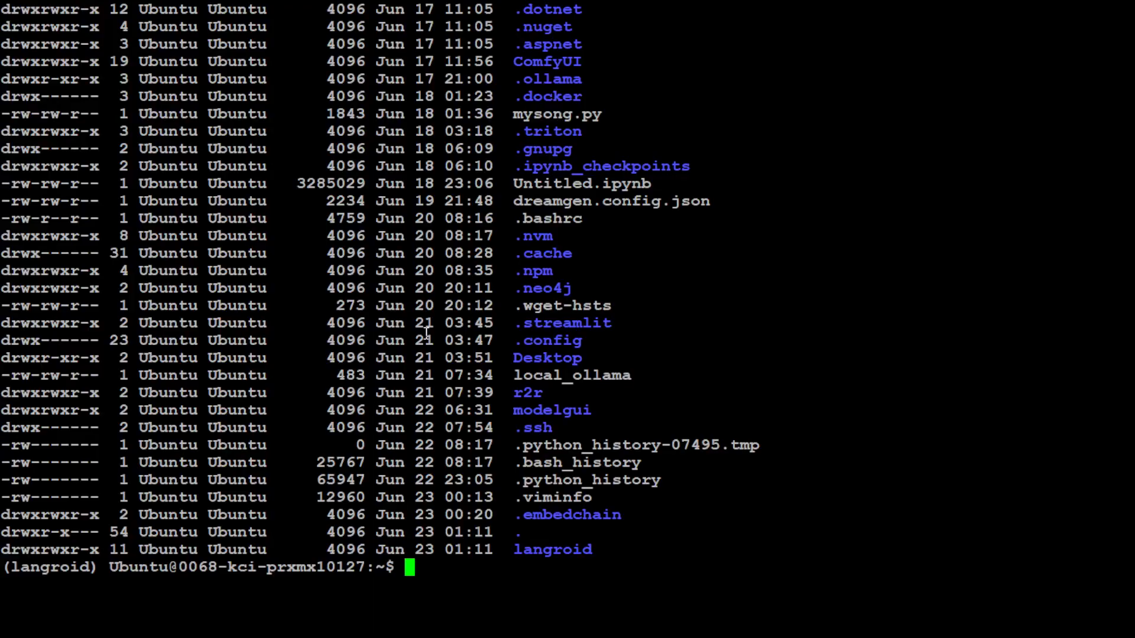
mouse_move(683, 406)
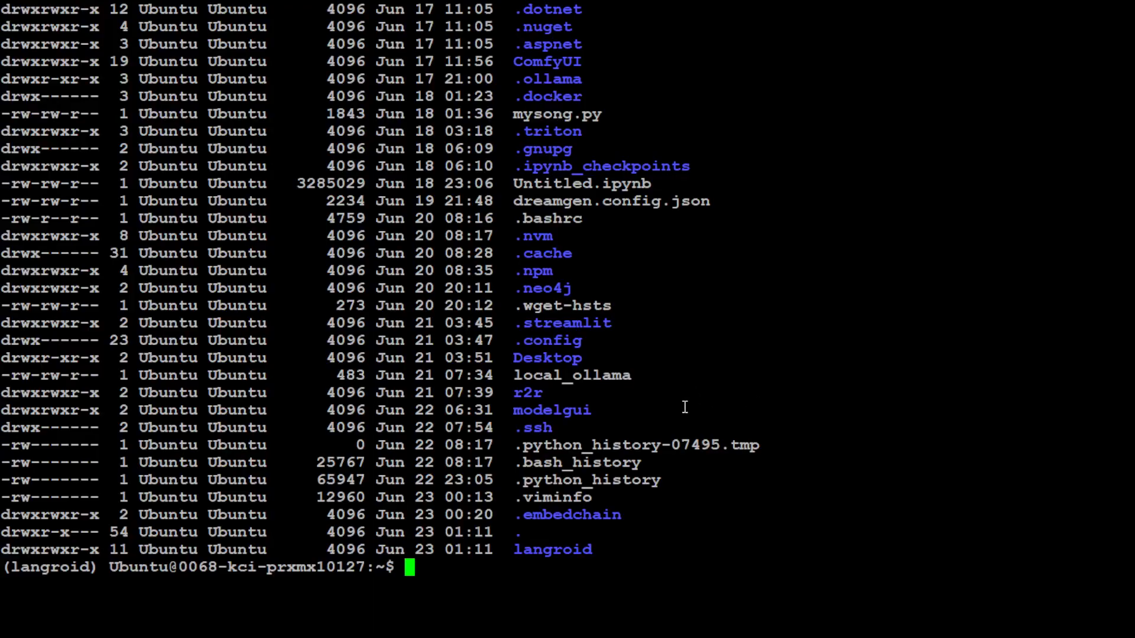
type("ls -ltra")
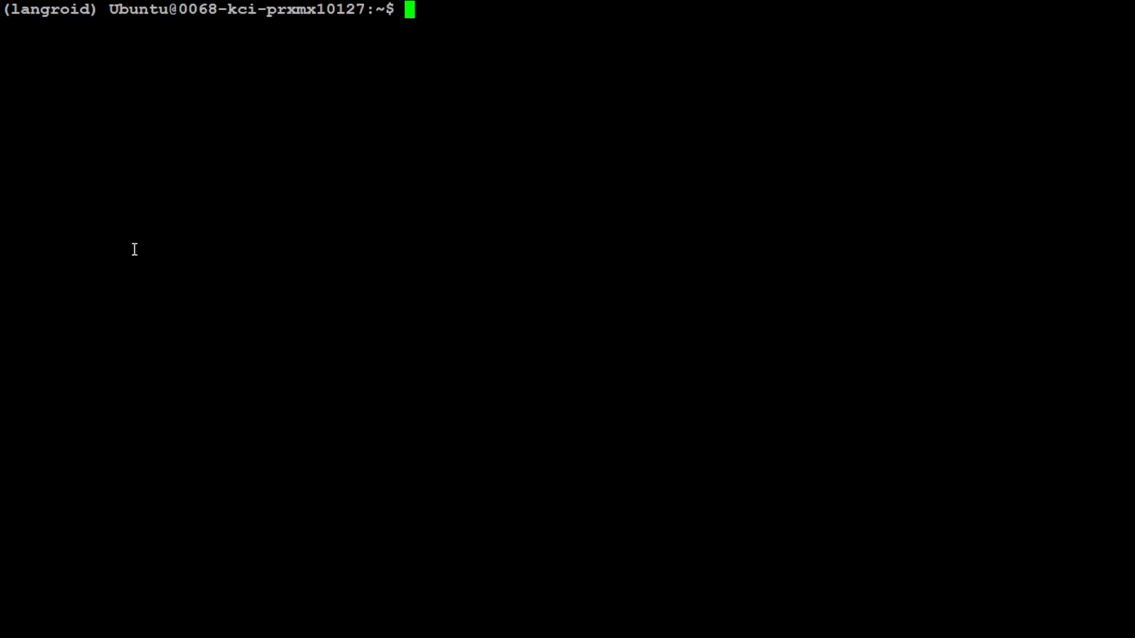
Step: Install Langroid with all extras via pip install "langroid[all]"
type("pip install \"langroid[all]\"")
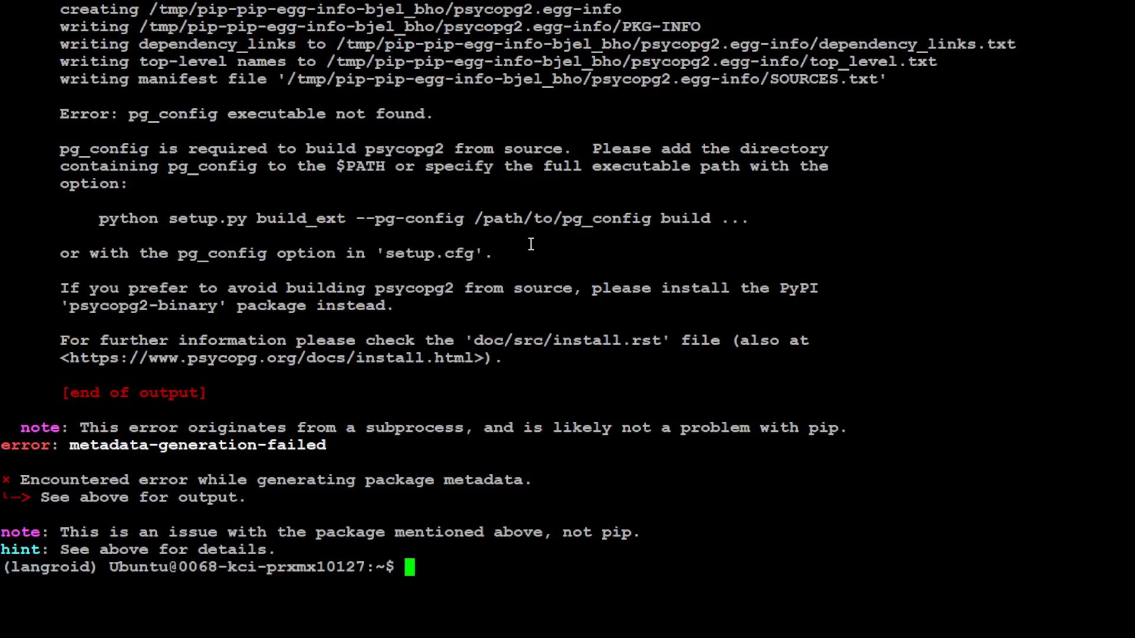
mouse_move(434, 467)
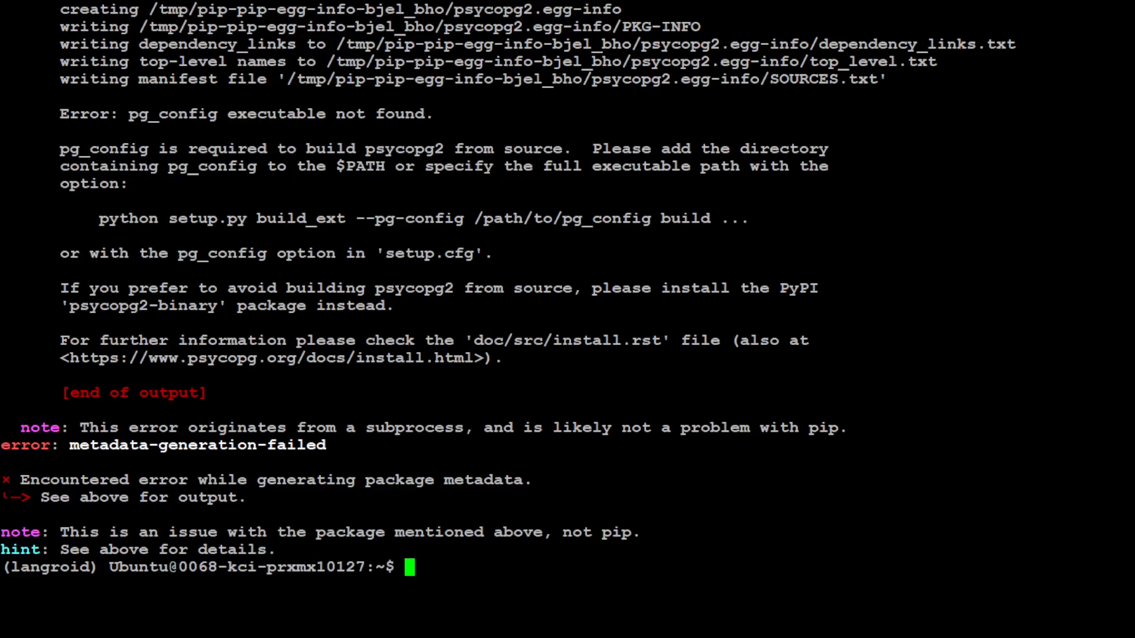
type("pip install \"langroid[all]\"")
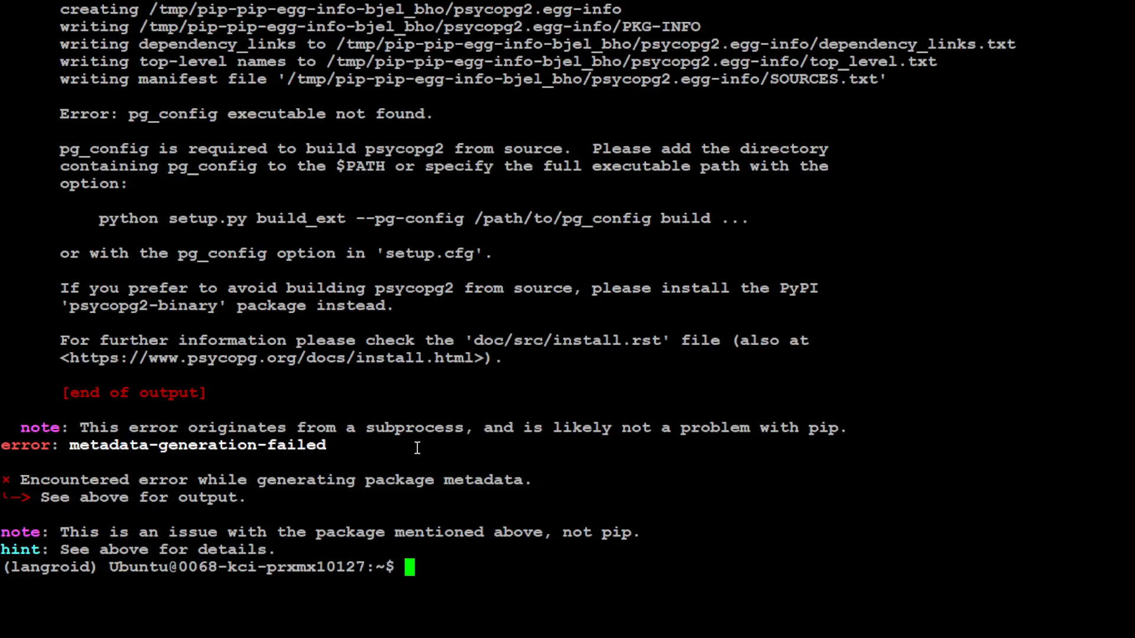
type("pip install \"langroid[all]\"")
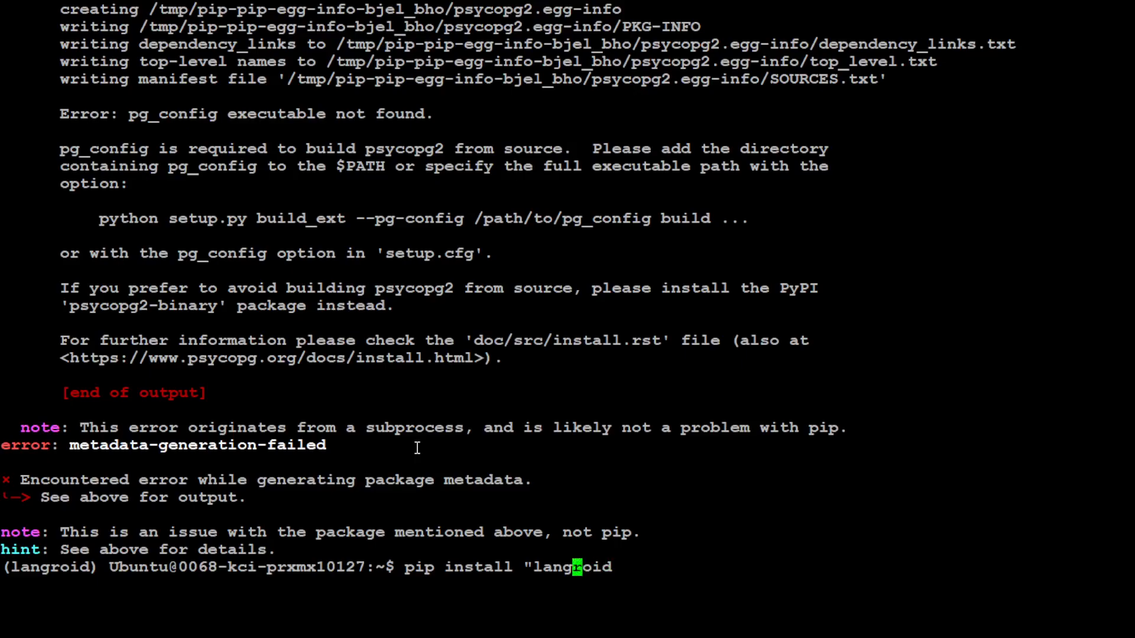
key("Enter")
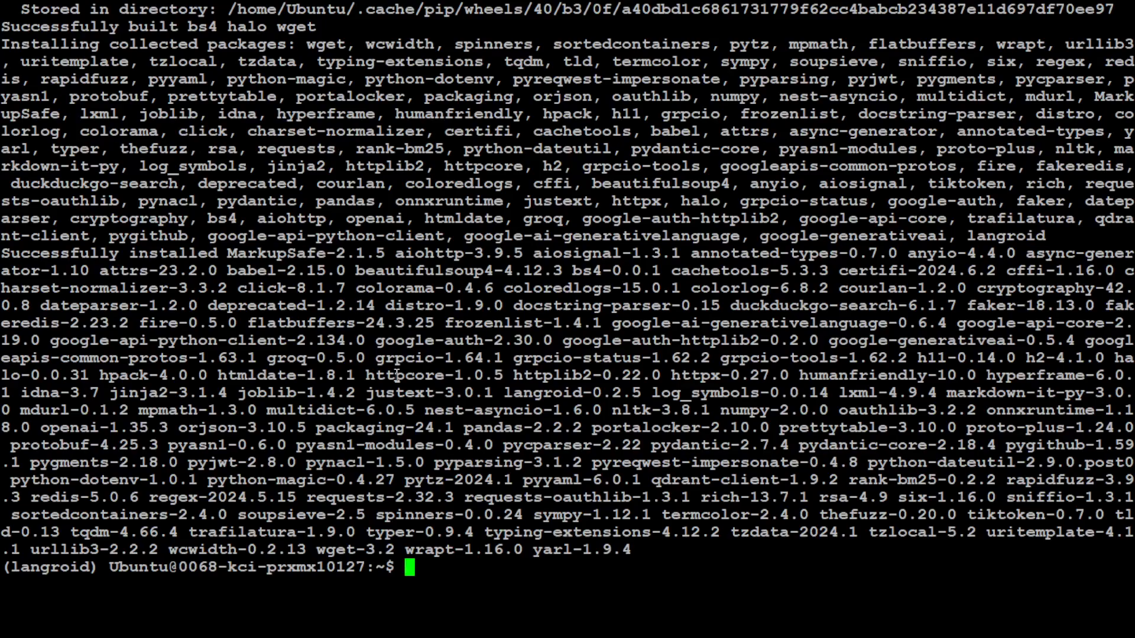
Step: Clear the screen and install psycopg2-binary to work around the failed psycopg2 build
type("clear")
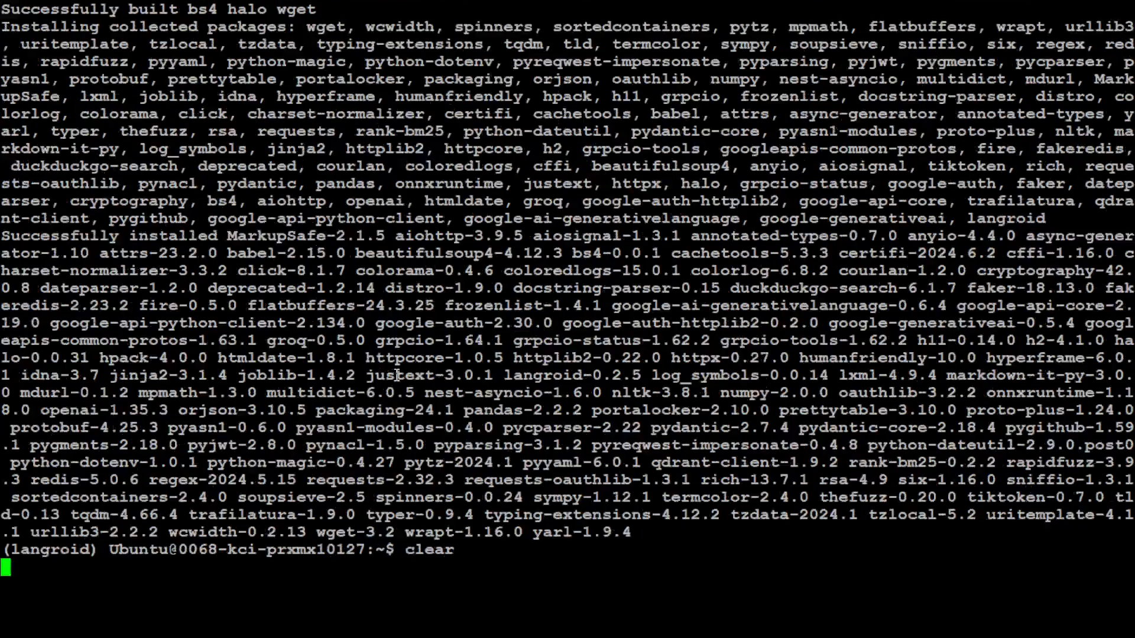
type("pip install psycopg2-binary")
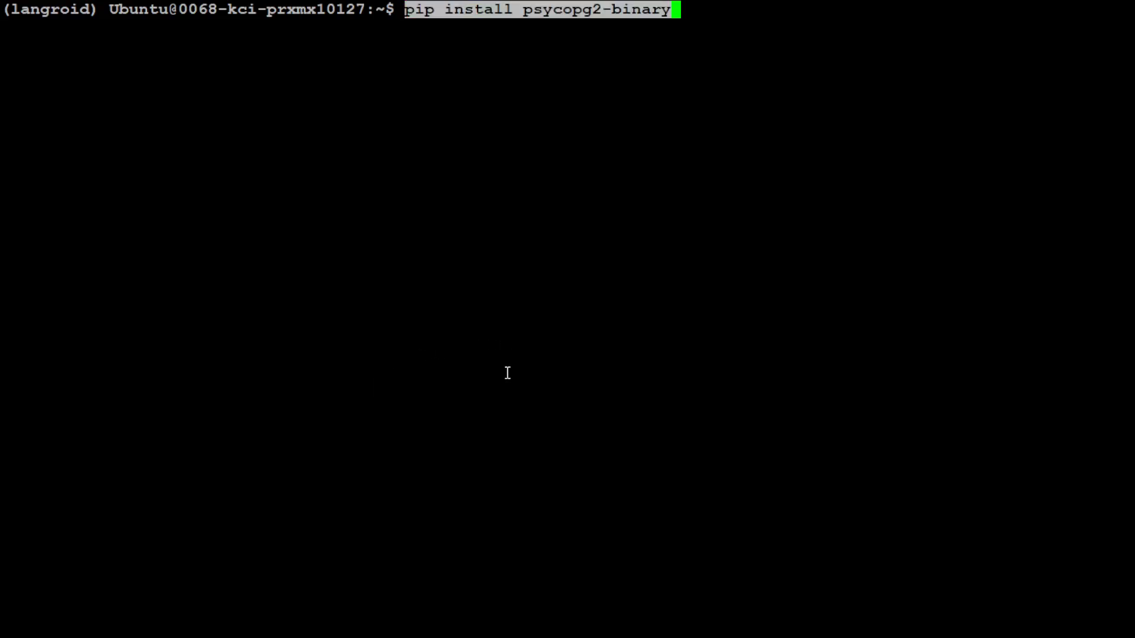
mouse_move(503, 32)
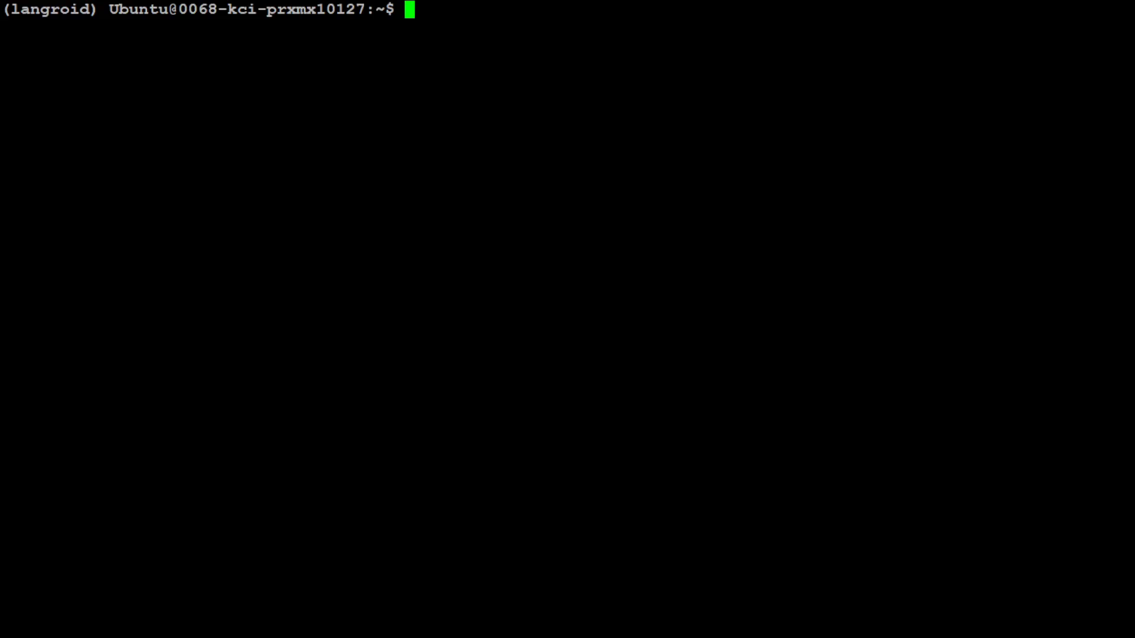
mouse_move(438, 305)
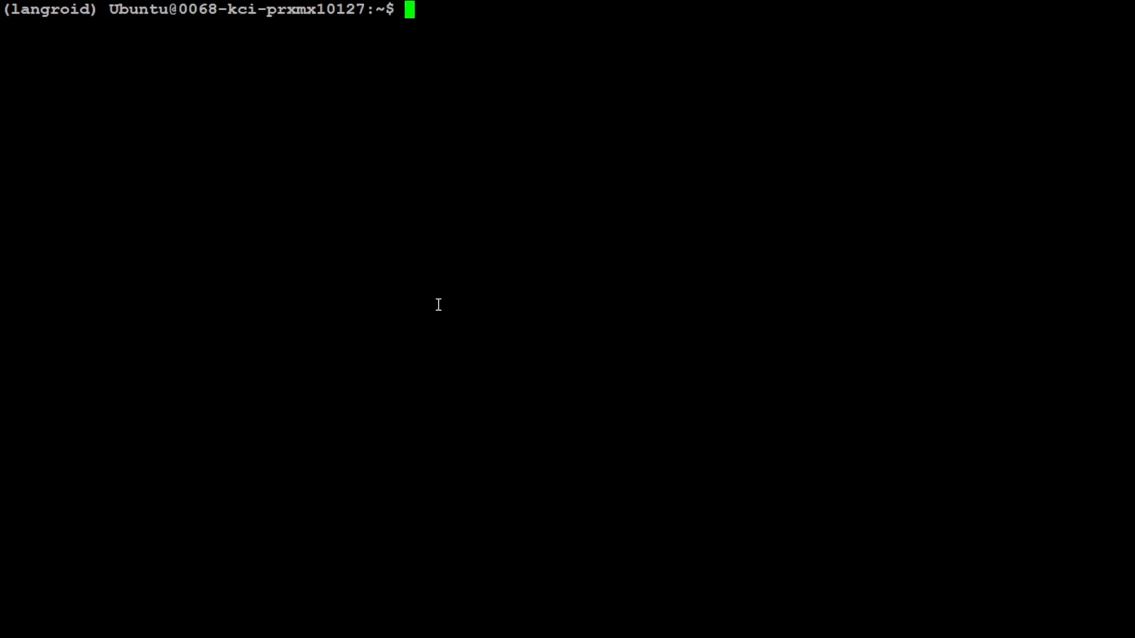
Step: Attempt cp .env-template .env from home, then change into the langroid/ folder
type("cp .env-template .env")
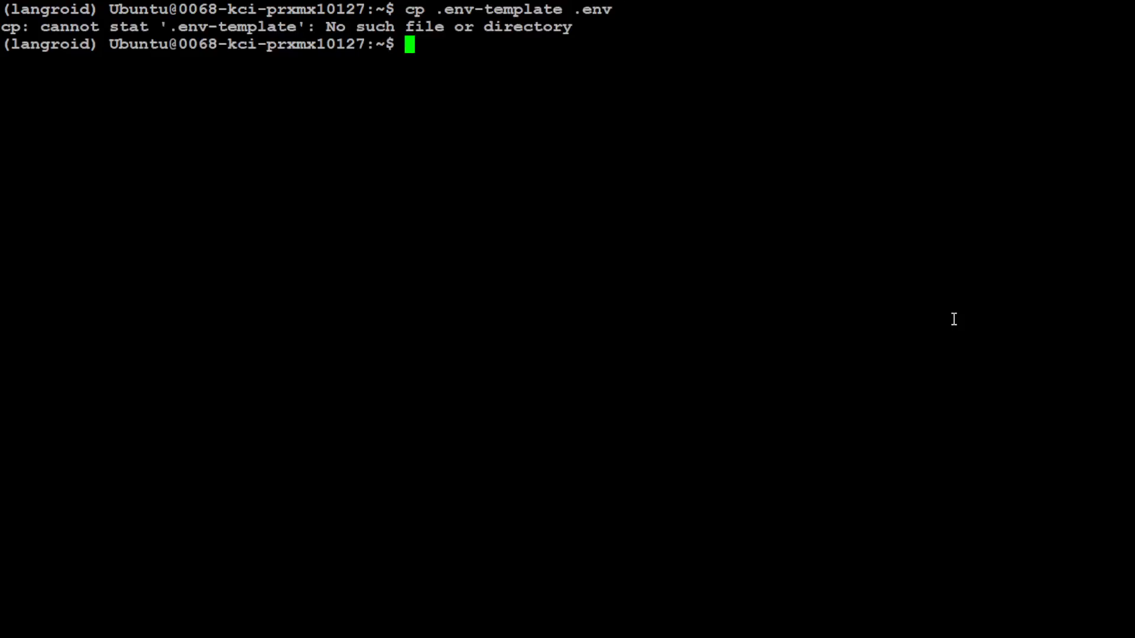
type("c")
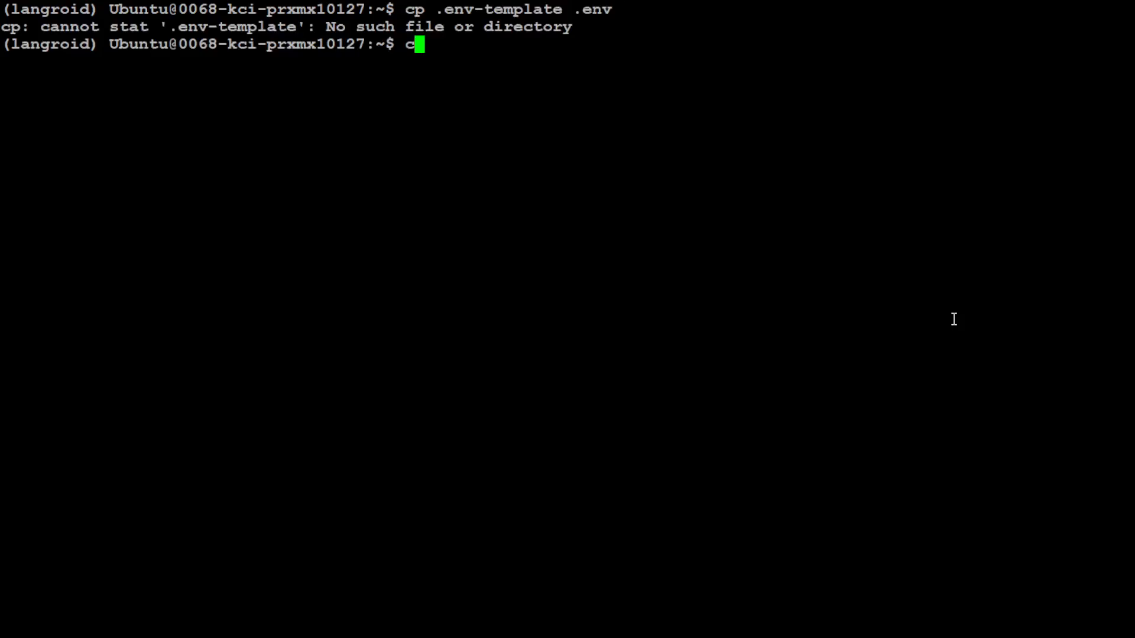
type("cd langroid/")
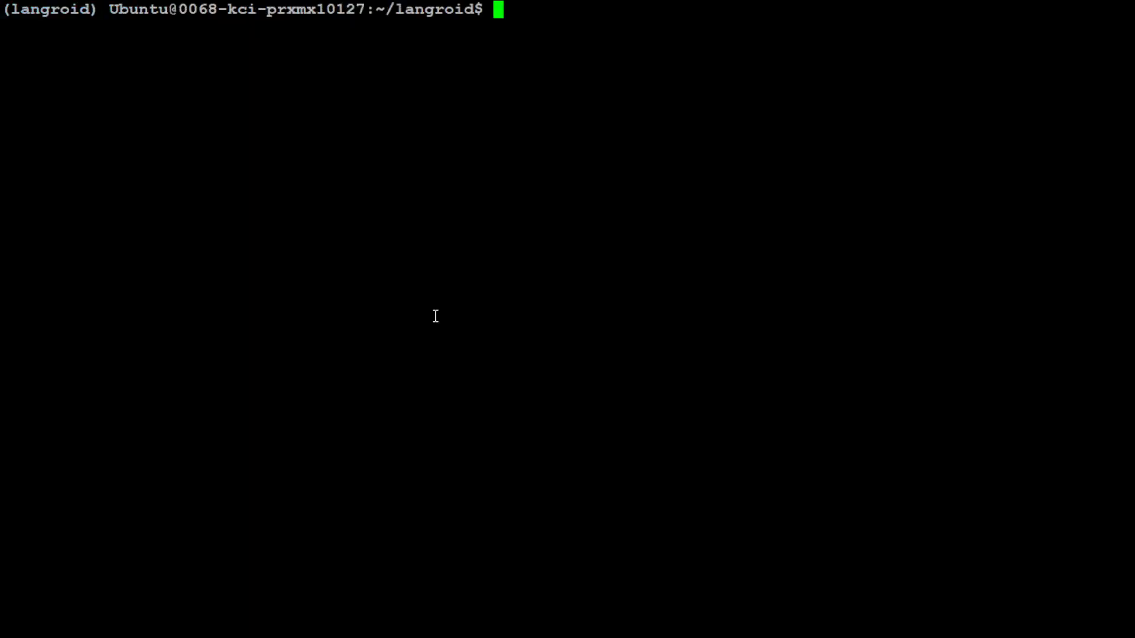
Step: Start python3, import langroid and its language_models, and build an OpenAIGPT model on GPT4_TURBO
type("python3")
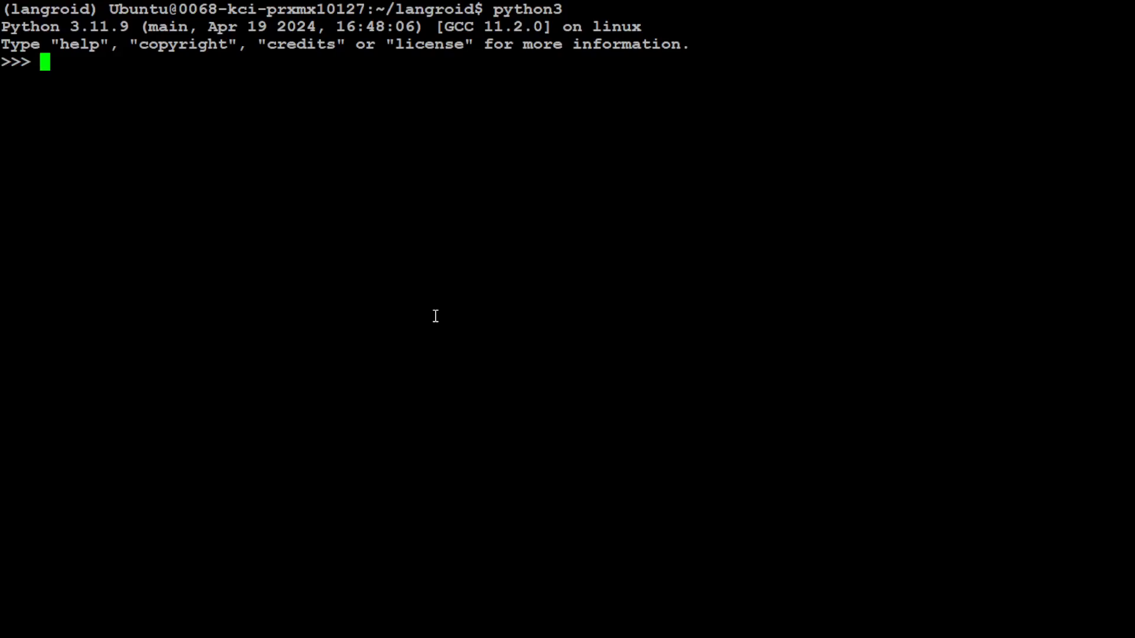
type("import langroid as lr")
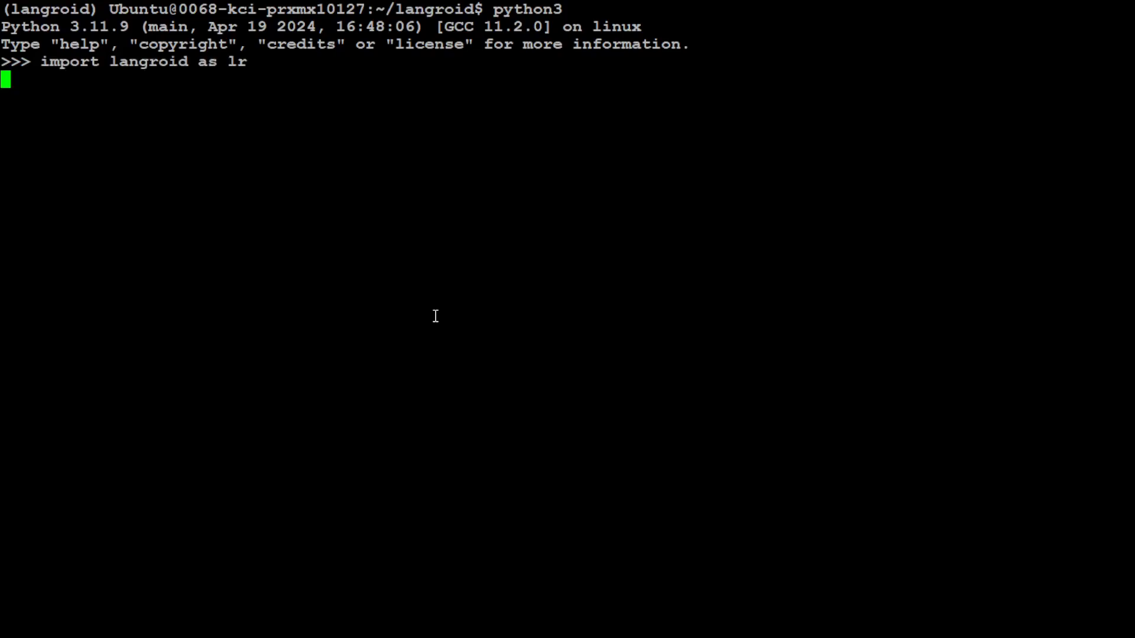
mouse_move(257, 112)
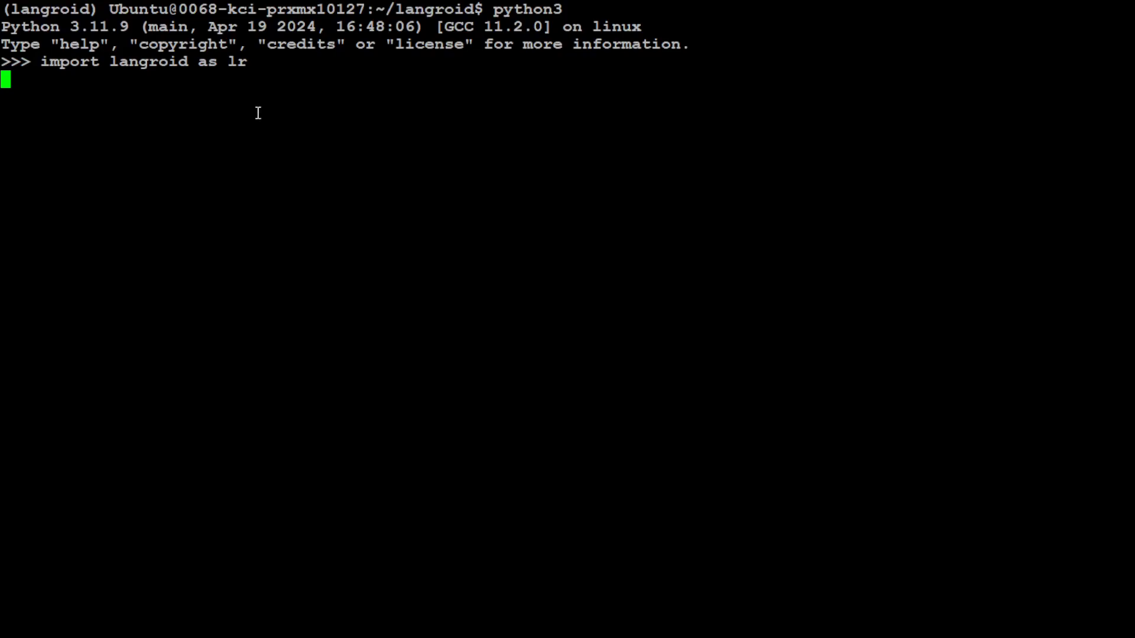
type("import langroid.language_models as lm")
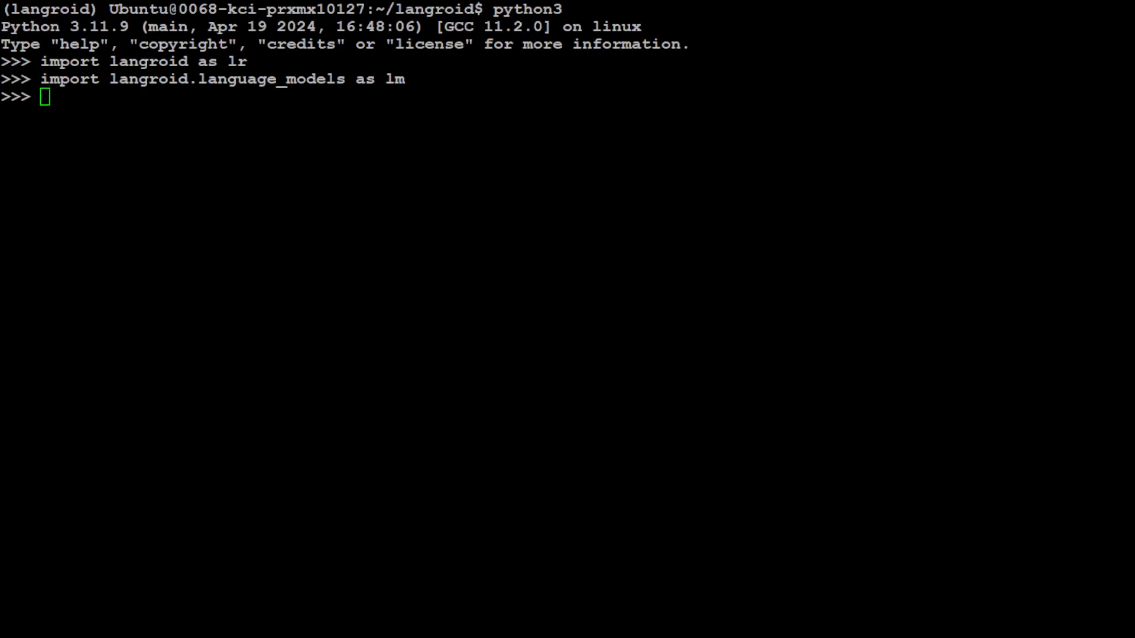
type("llm_cfg = lm.OpenAIGPTConfig(chat_model=lm.OpenAIChatModel.GPT4_TURBO,)")
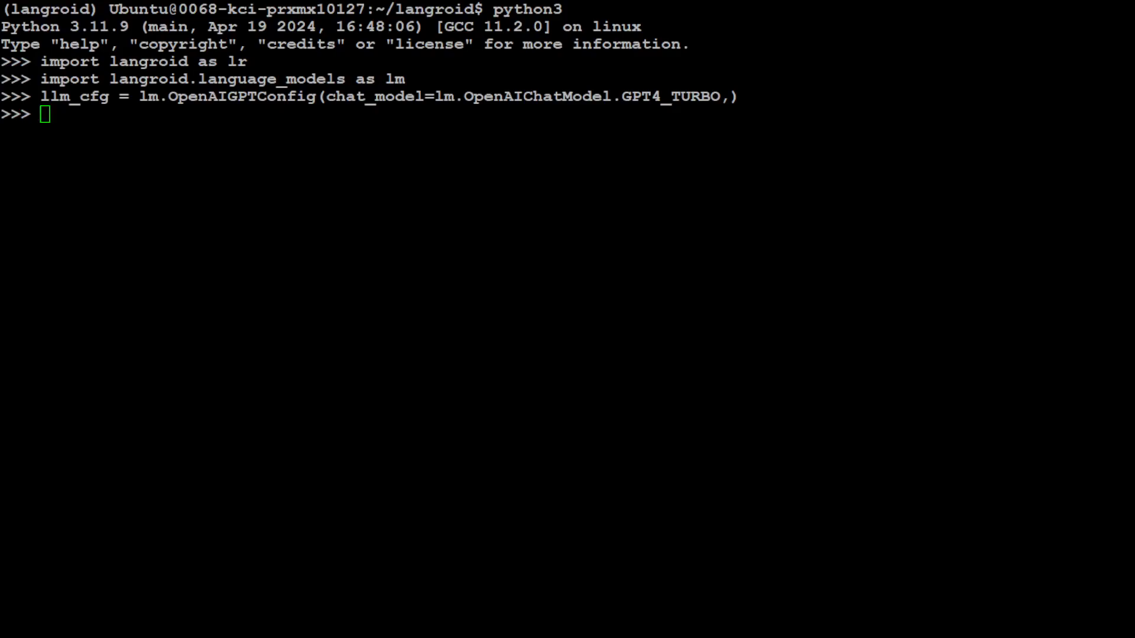
type("mdl = lm.OpenAIGPT(llm_cfg)")
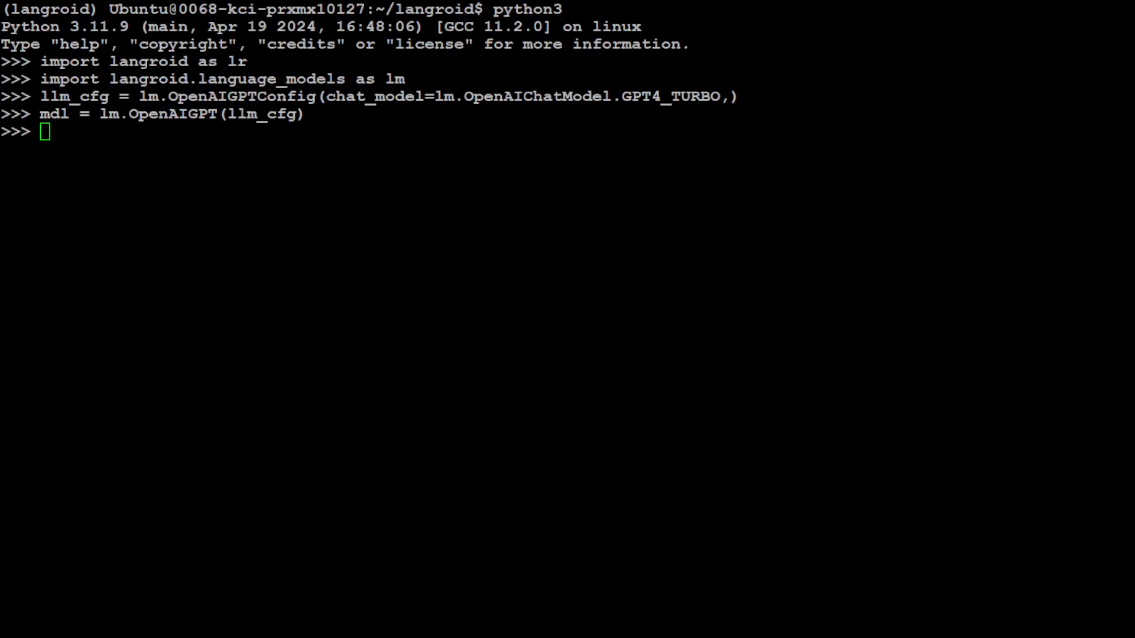
Step: Ask the model the capital of New South Wales with max_tokens=10, then define agent_cfg as a ChatAgentConfig
type("response = mdl.chat(\"What is the capital of New South Wales?\", max_tokens=10)")
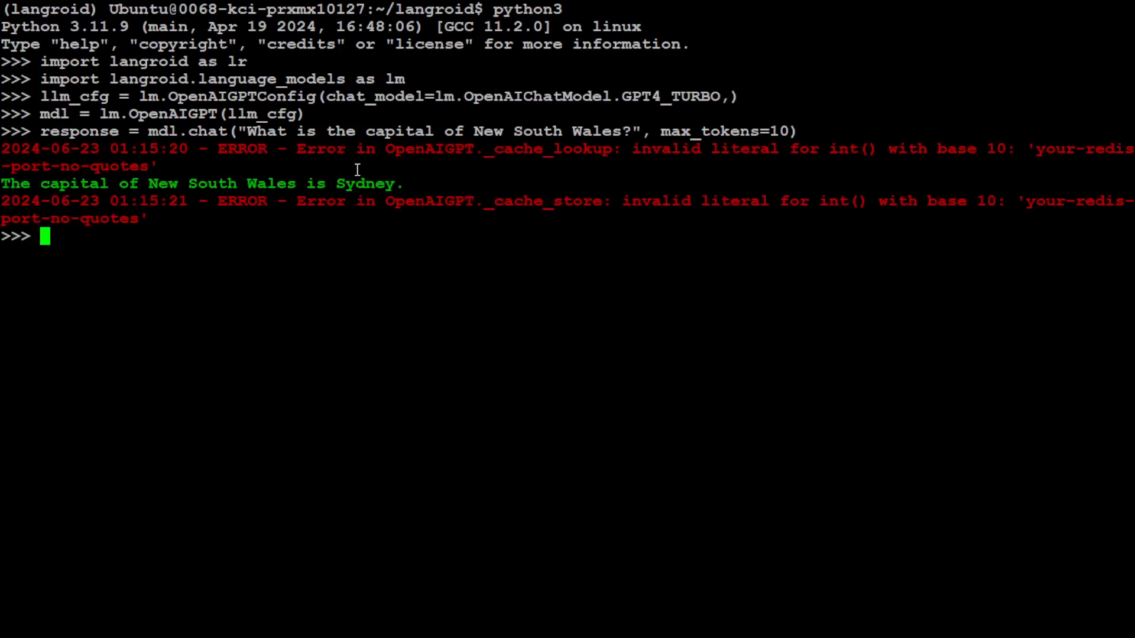
mouse_move(113, 241)
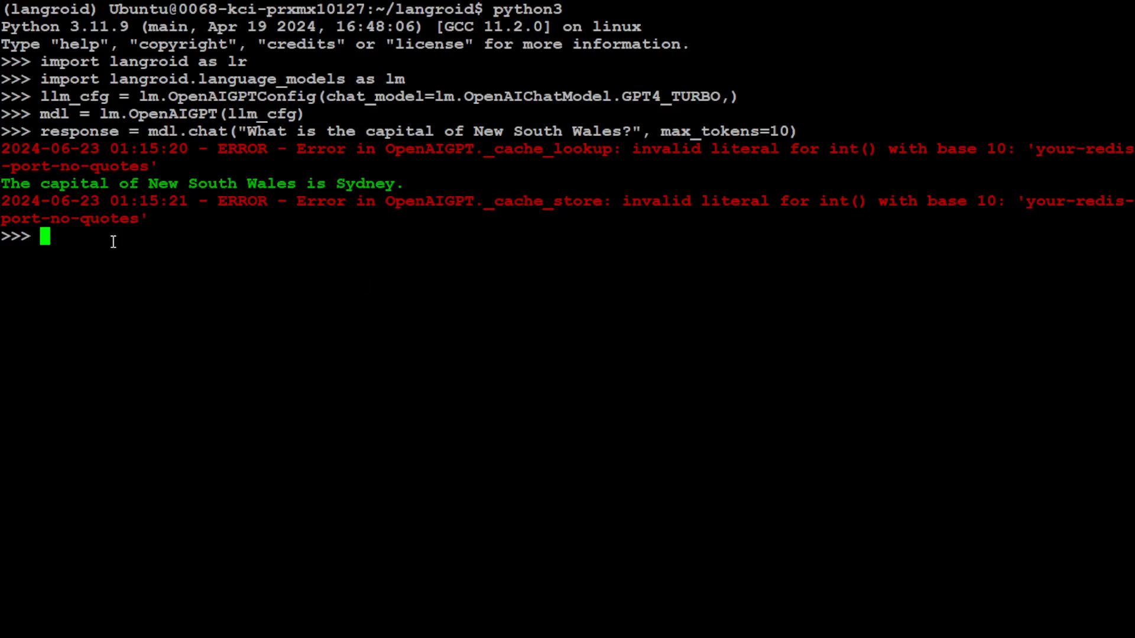
mouse_move(676, 223)
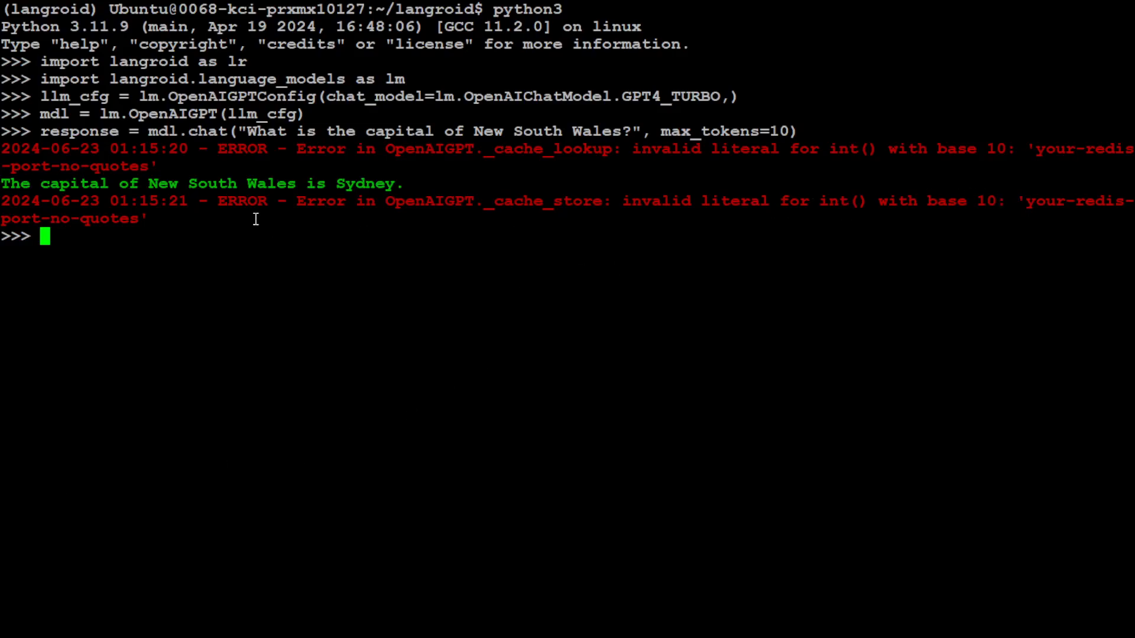
triple_click(201, 184)
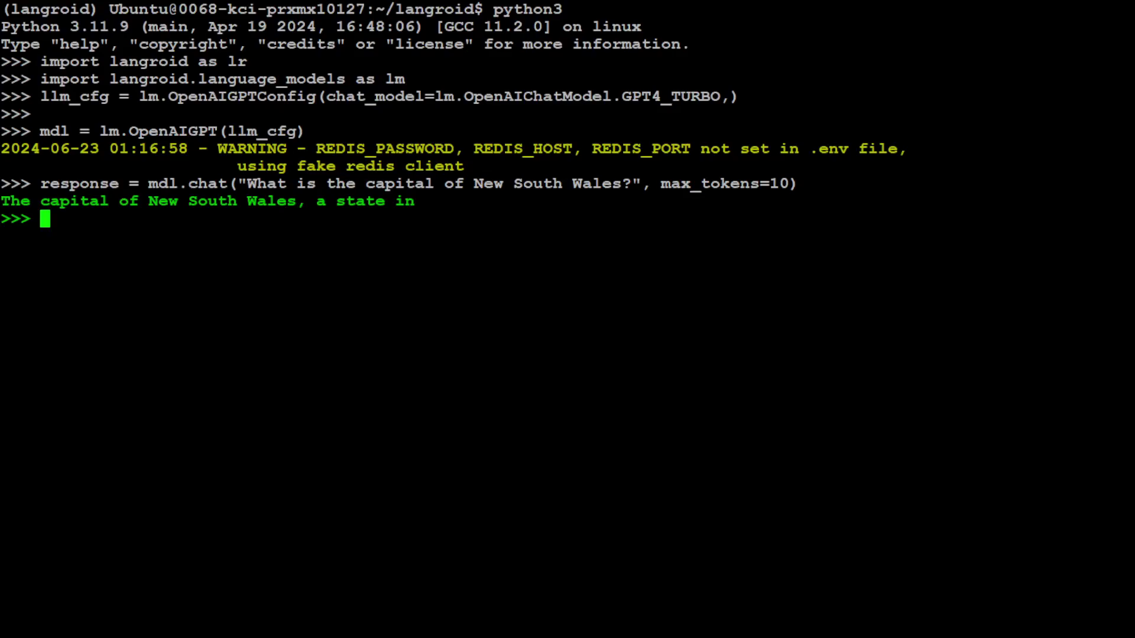
type("agent_cfg = lr.ChatAgentConfig(llm=llm_cfg)")
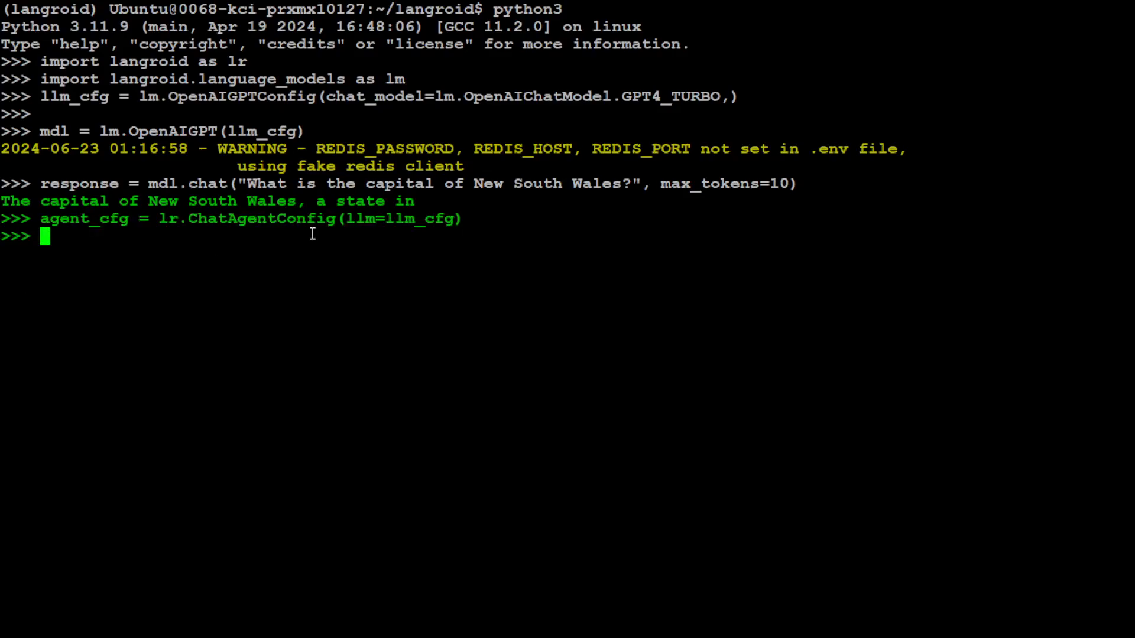
mouse_move(414, 233)
type("agent = lr.ChatAgent(agent_cfg")
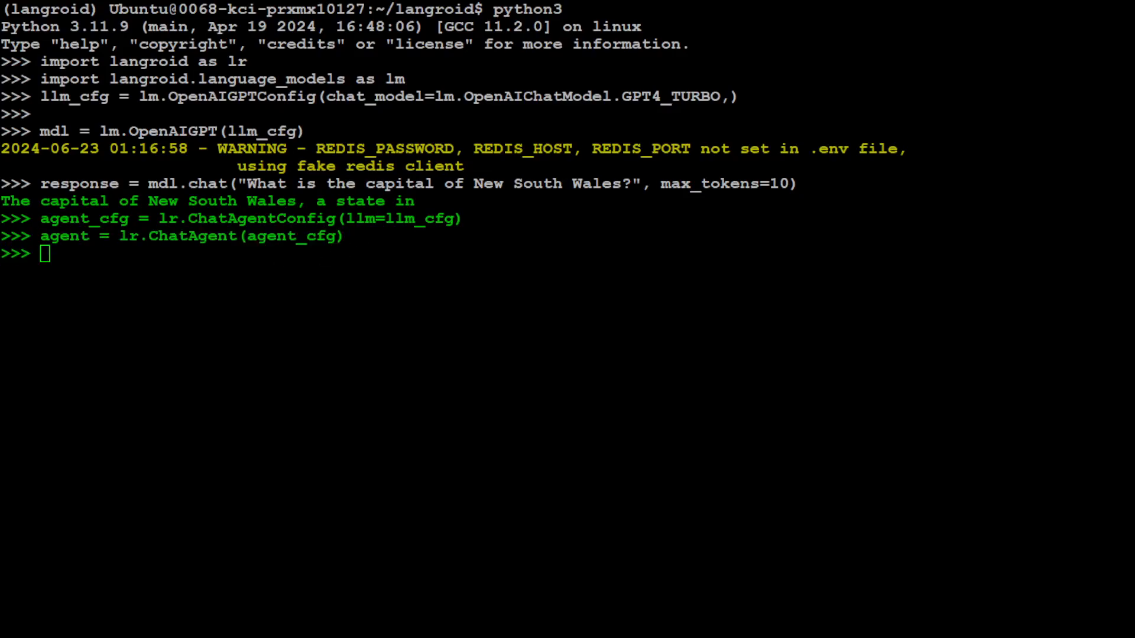
Step: Get Canberra for Australia and Suva for Fiji from the agent, then create a "Bot" helpful-assistant Task
type("agent.llm_response(\"What is the capital of Australia?\")")
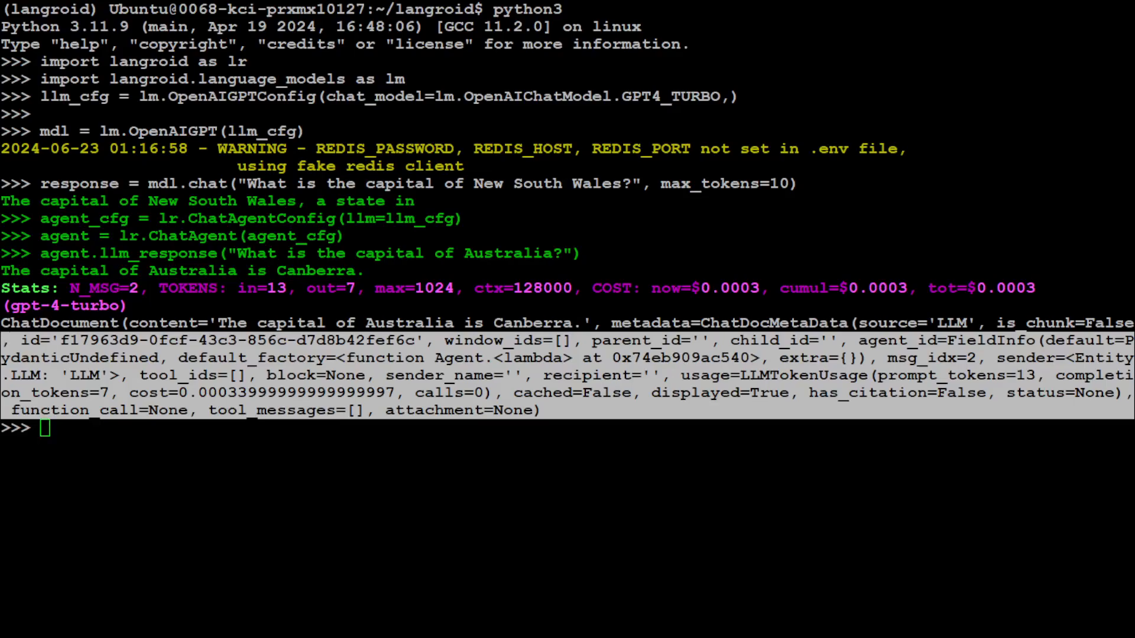
type("response = agent.llm_response(\"And Fiji?\")")
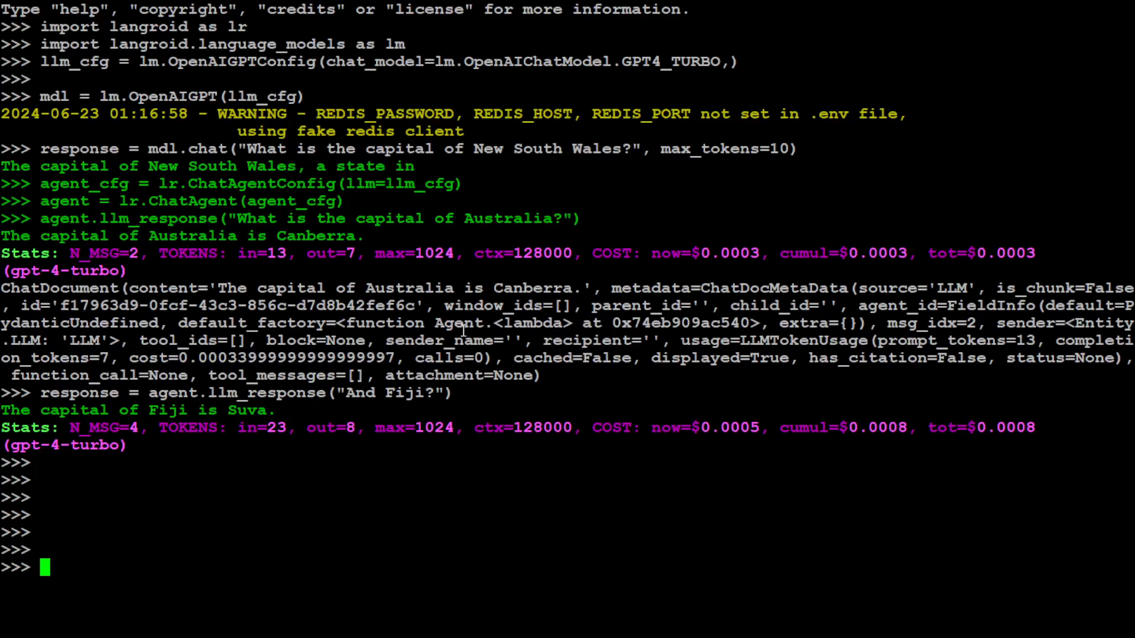
type("task = lr.Task(agent, name=\"Bot\", system_message=\"You are a helpful assistant\")")
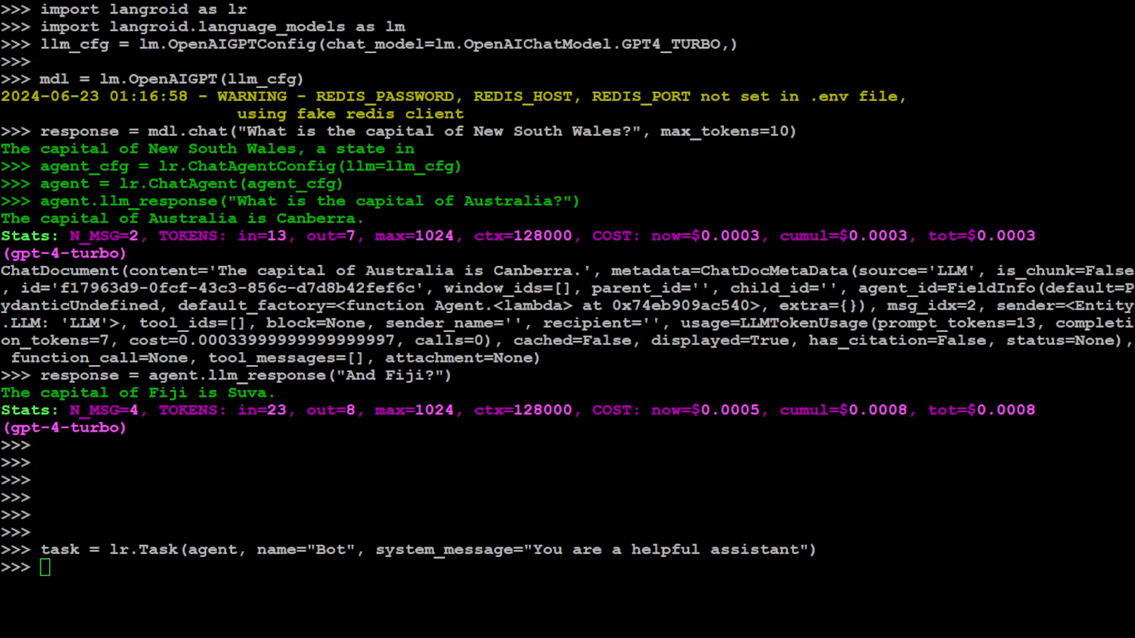
Step: Run the Bot task with "Hello" and ask it about happiness
type("task.run(\"Hello\")")
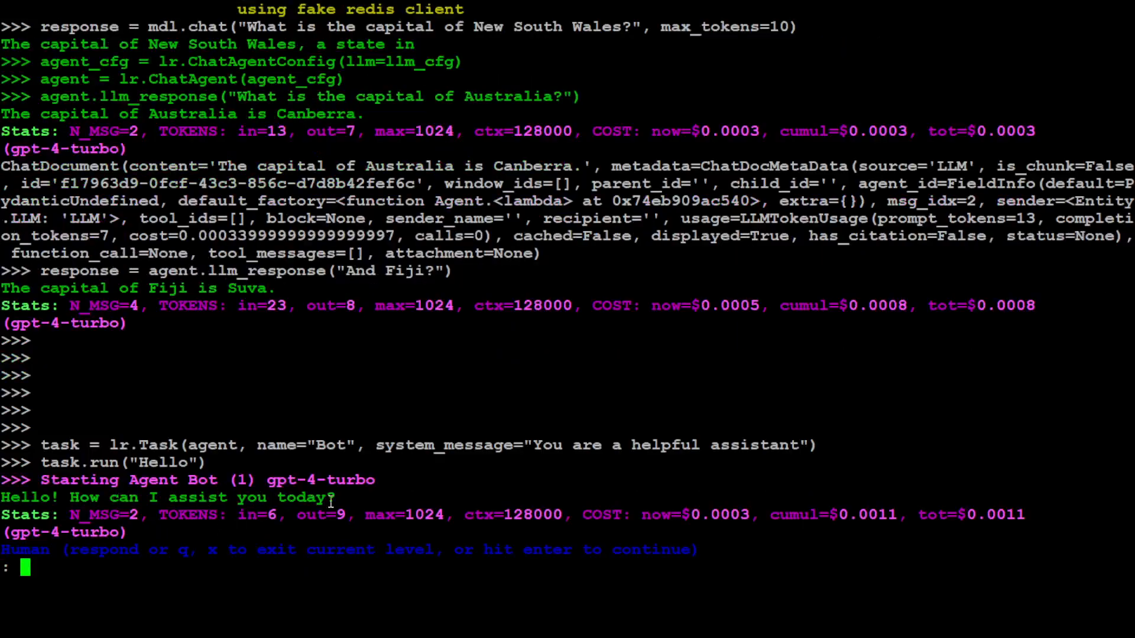
double_click(23, 498)
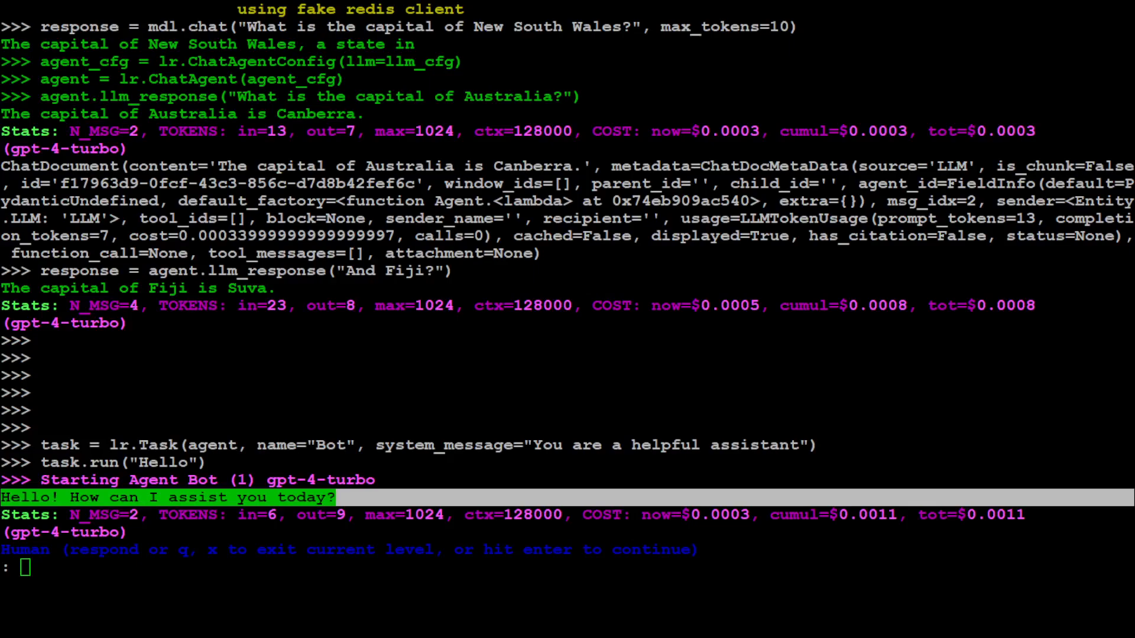
key("Return")
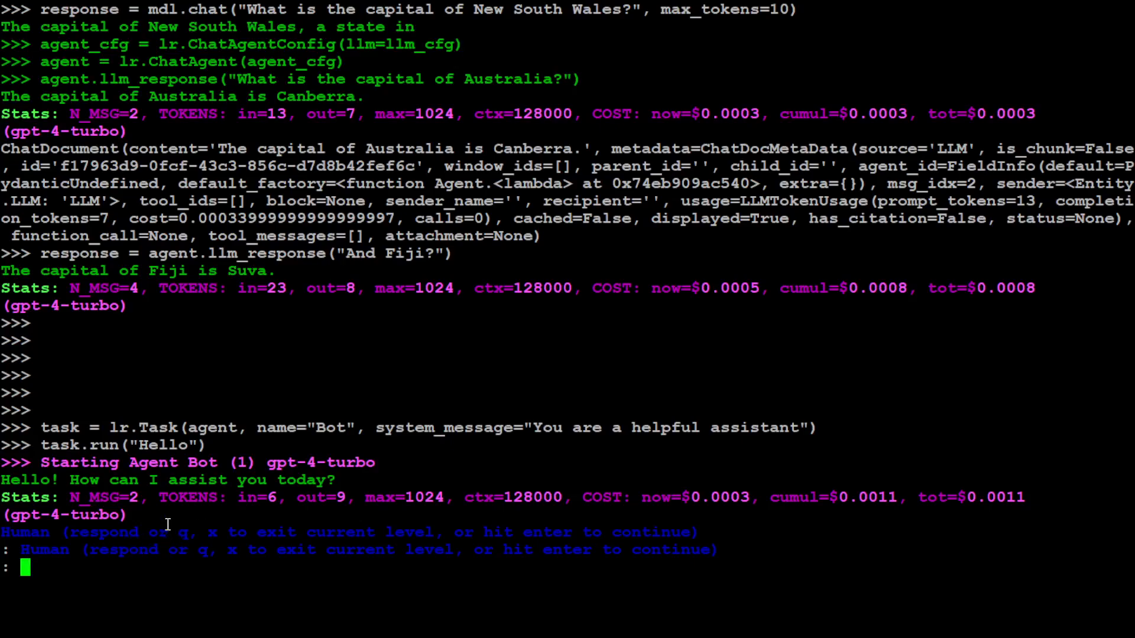
mouse_move(178, 491)
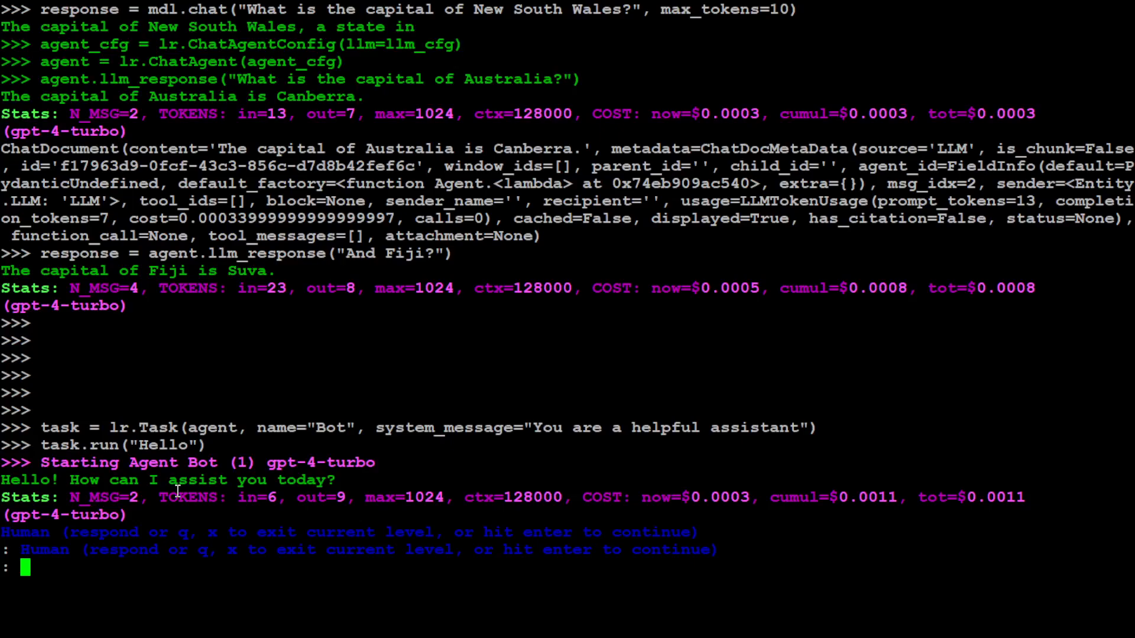
type("what is happiness")
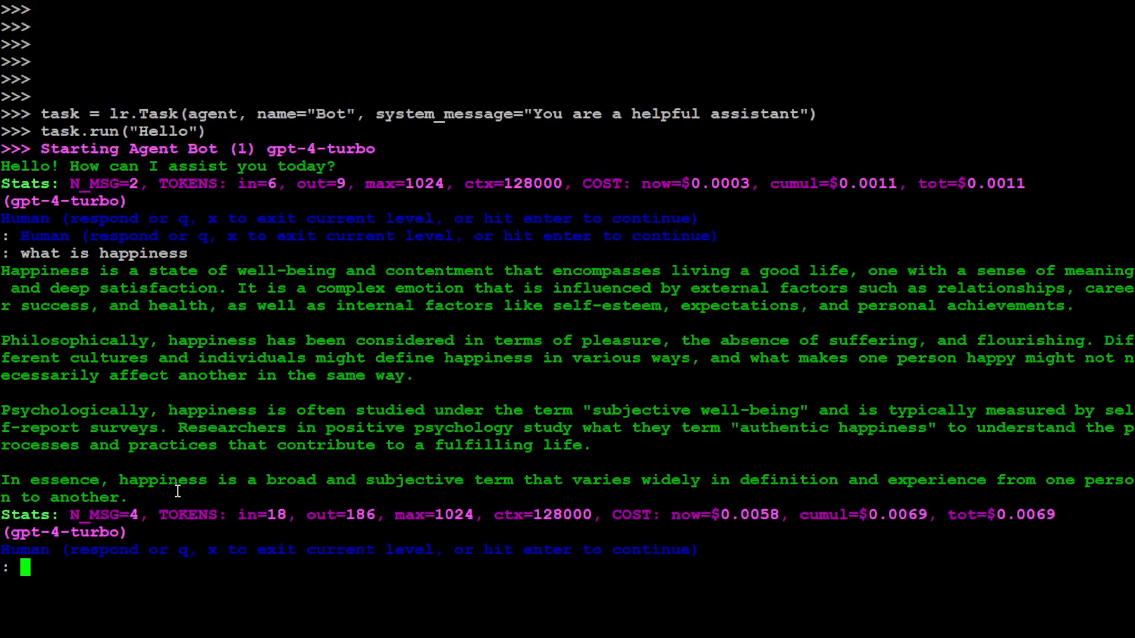
type("can you create a file")
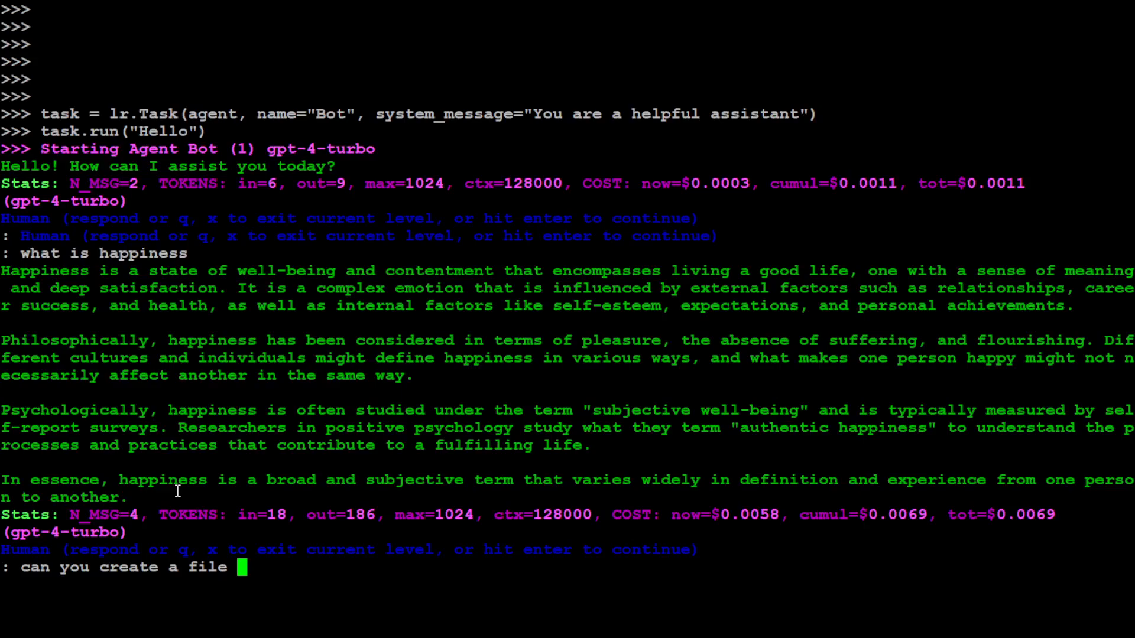
Step: Ask the Bot how to create test.txt in the present working directory and read its steps
type("test.txt on l")
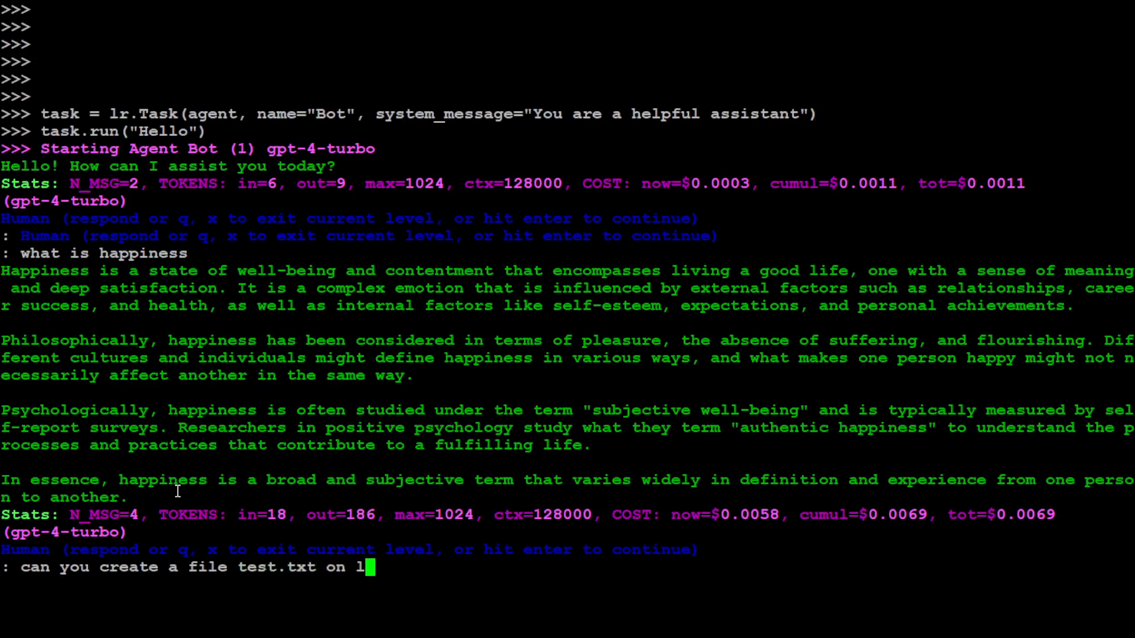
type("present wordking directly")
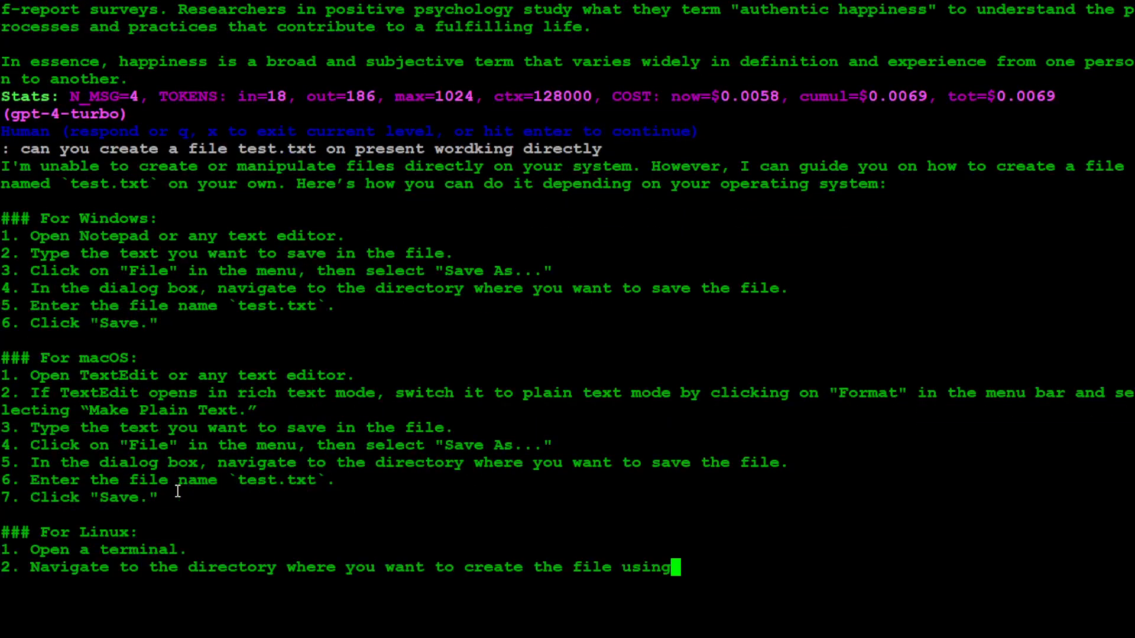
scroll("down", 3)
type("clear()")
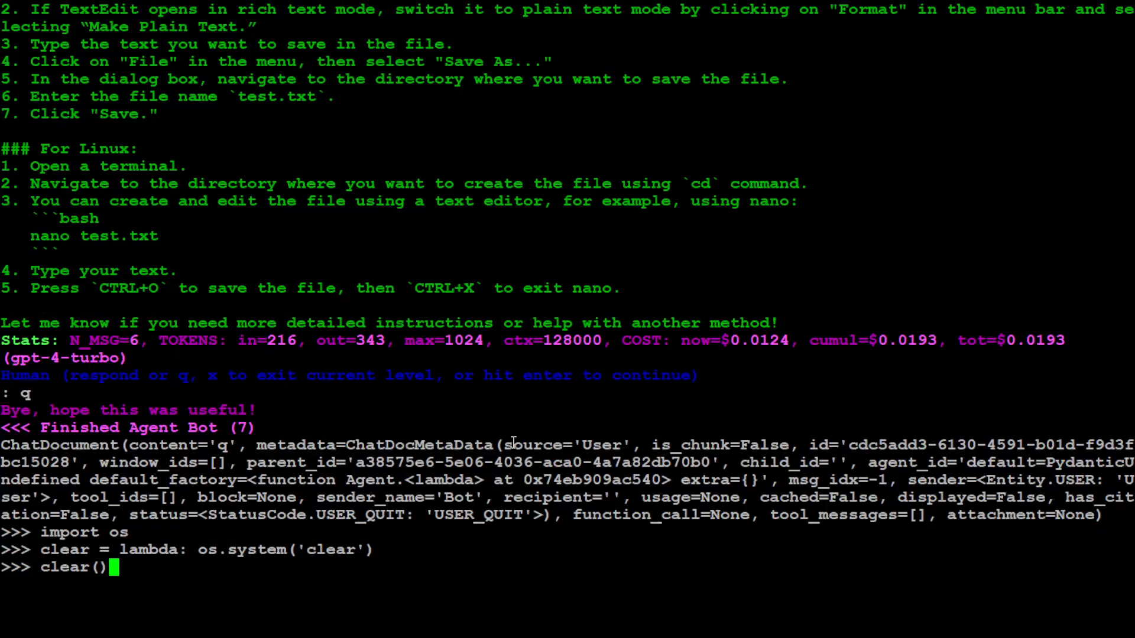
mouse_move(563, 539)
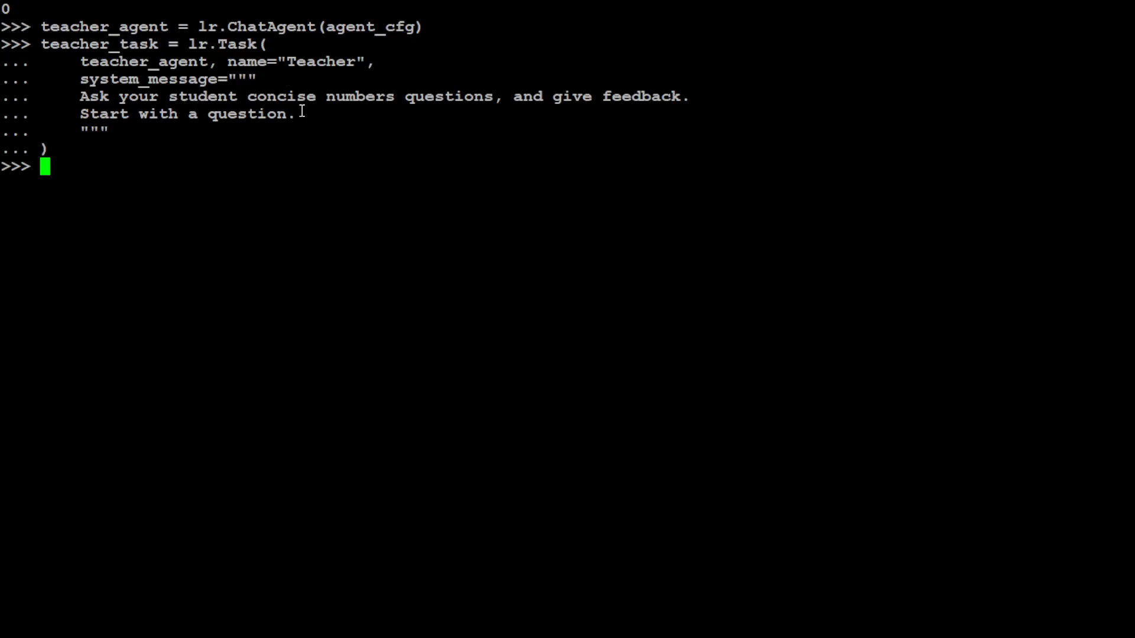
mouse_move(708, 113)
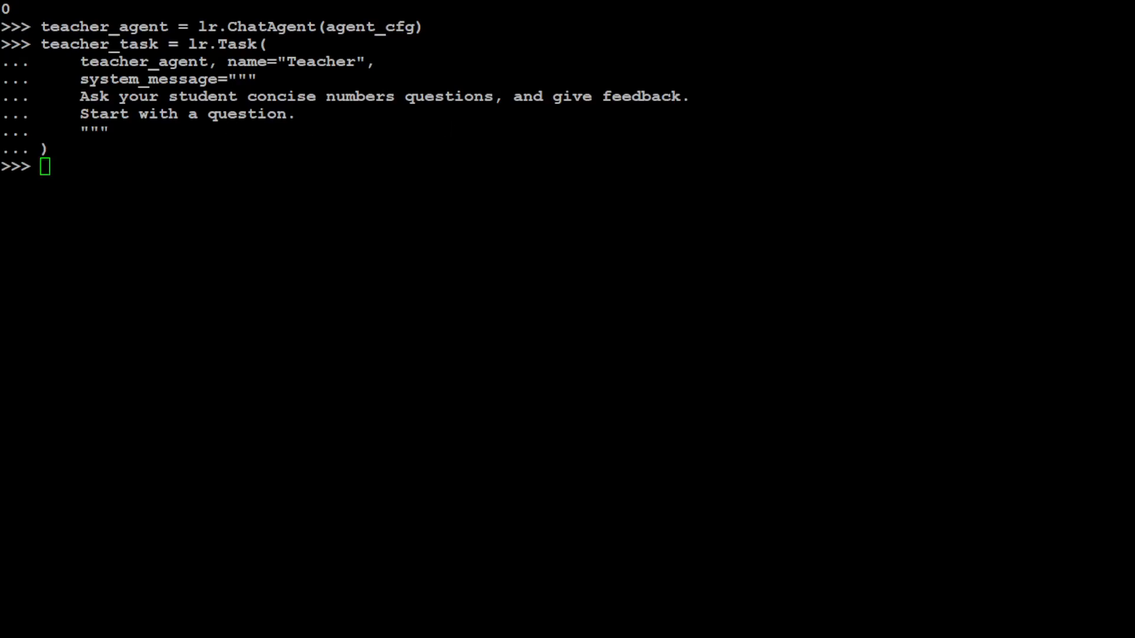
Step: Create student_agent and a single-round student_task, and add it as a sub-task of teacher_task
type("student_agent = lr.ChatAgent(agent_cfg)")
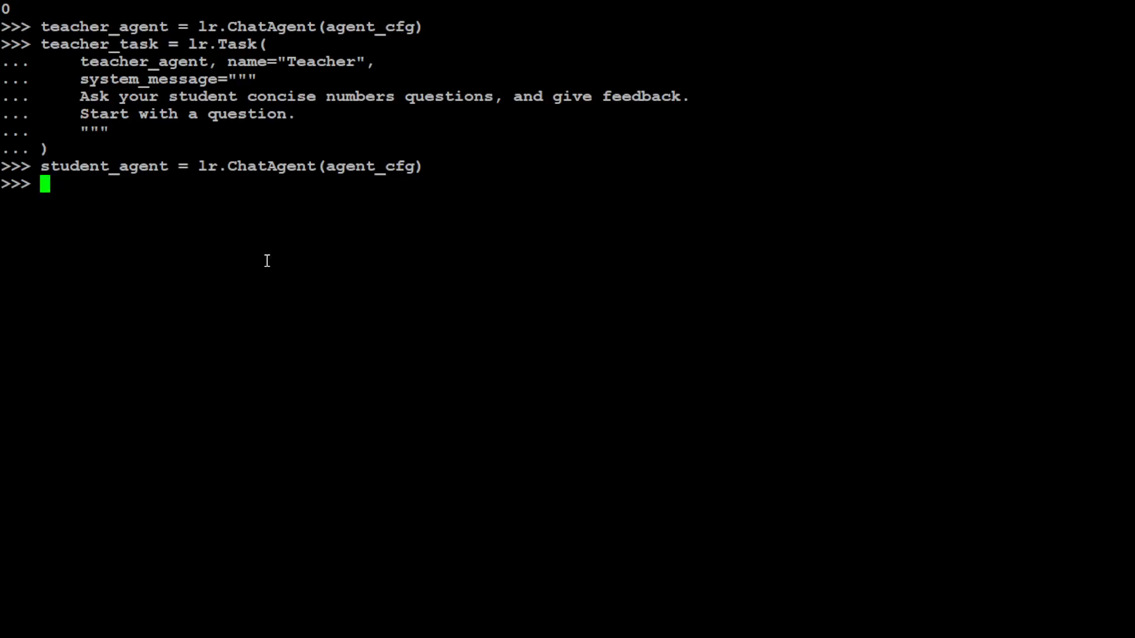
type("student_task = lr.Task(")
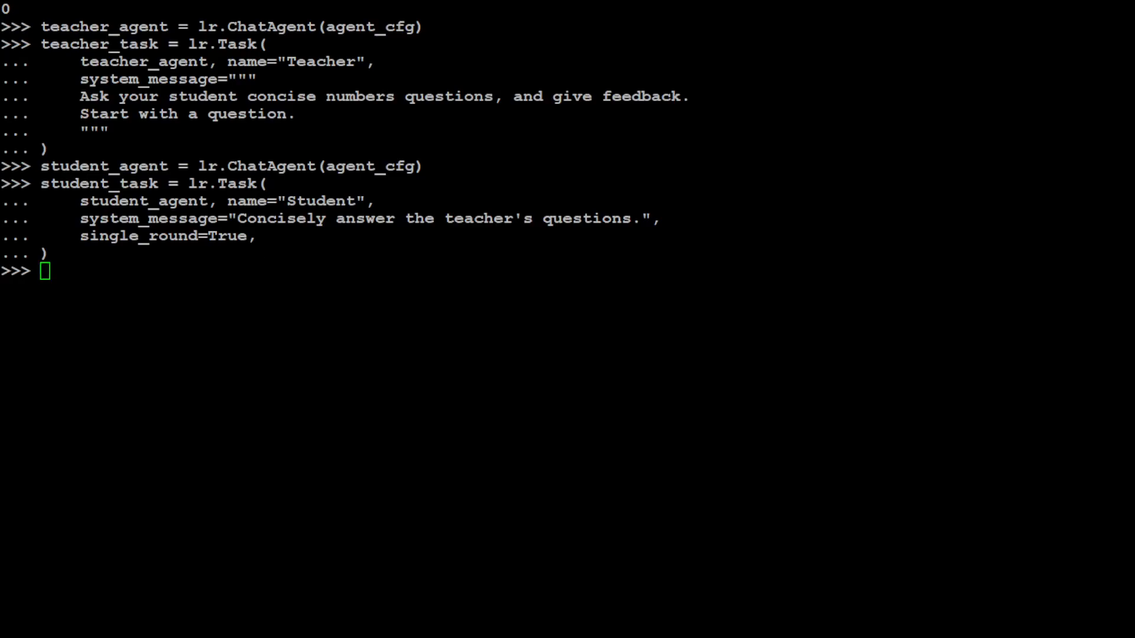
type("teacher_task.add_sub_task(student_task)")
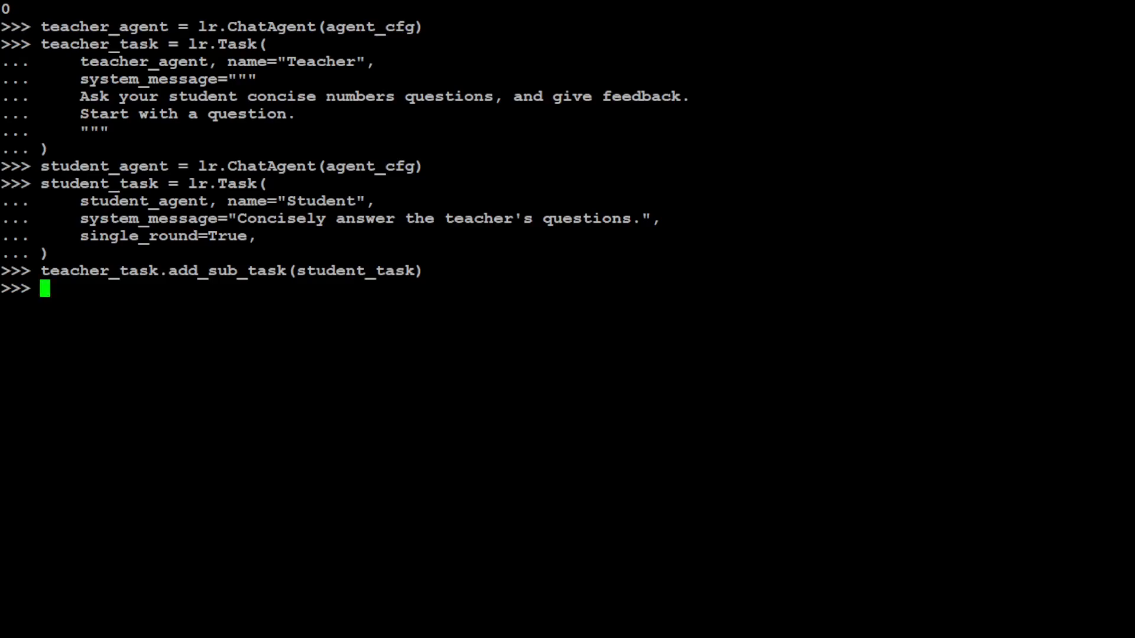
Step: Run teacher_task and reply "I dont know" to its 123 + 457 sum question
type("teacher_task.run()")
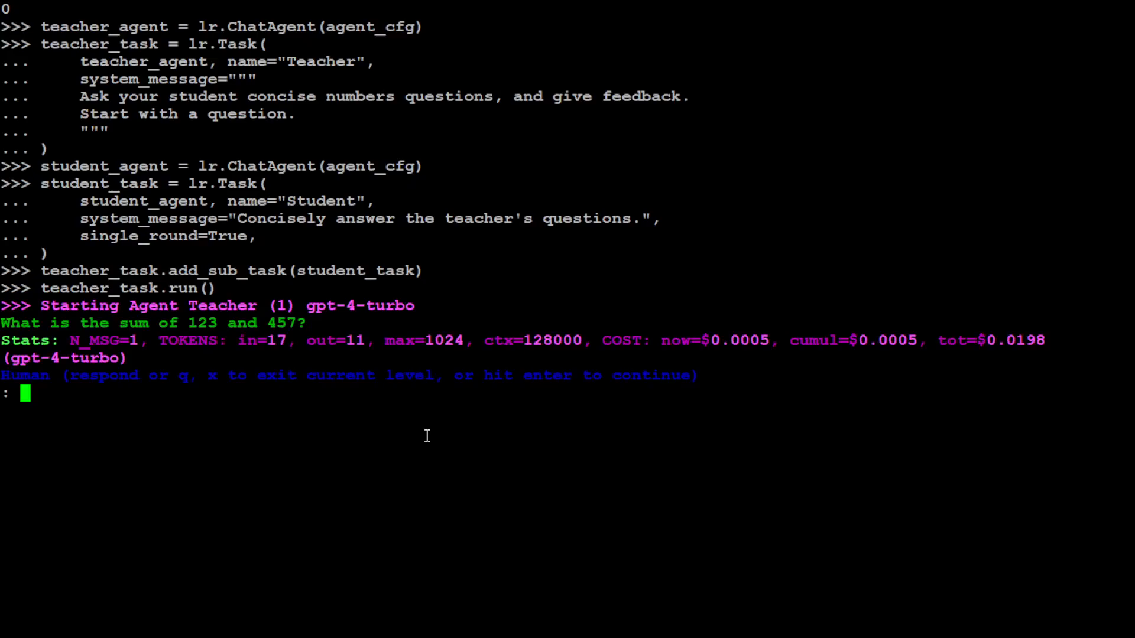
mouse_move(197, 434)
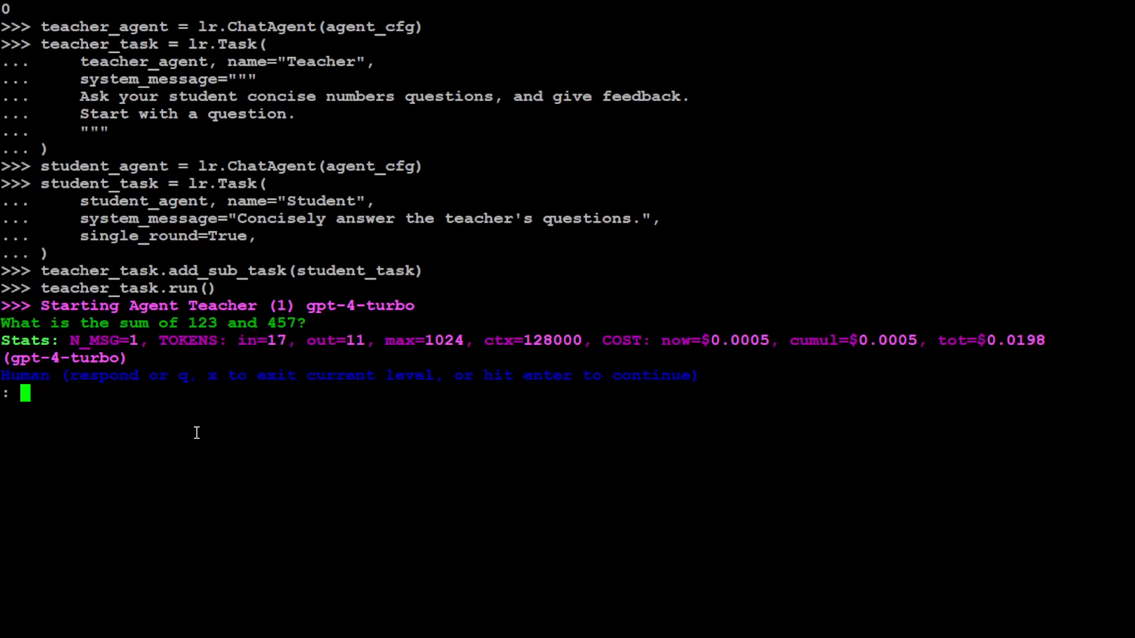
mouse_move(57, 397)
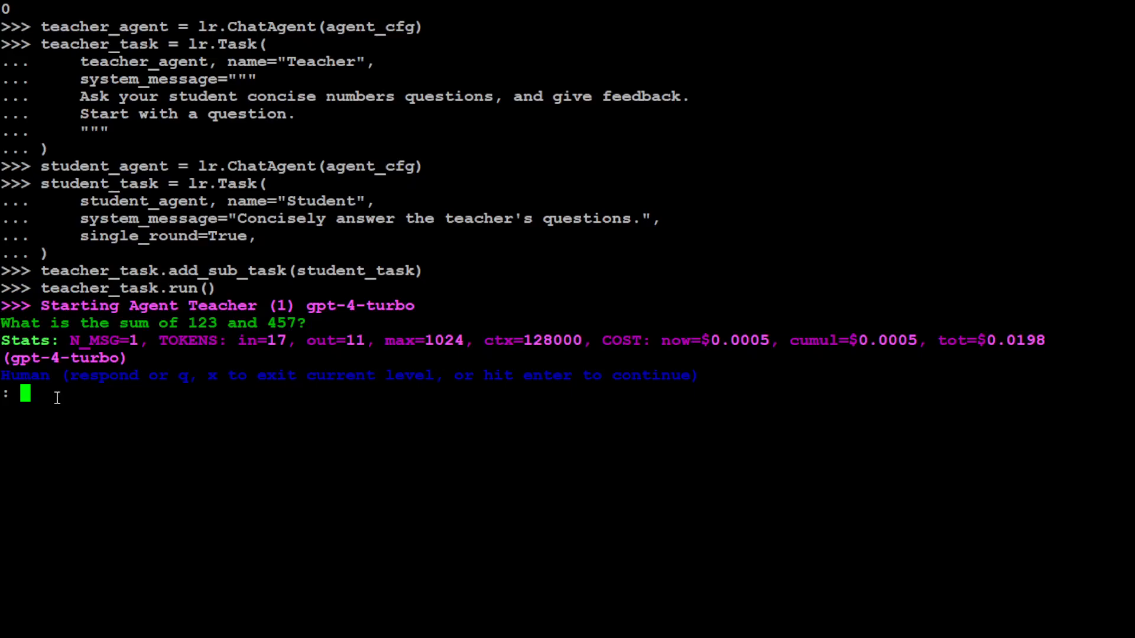
mouse_move(383, 406)
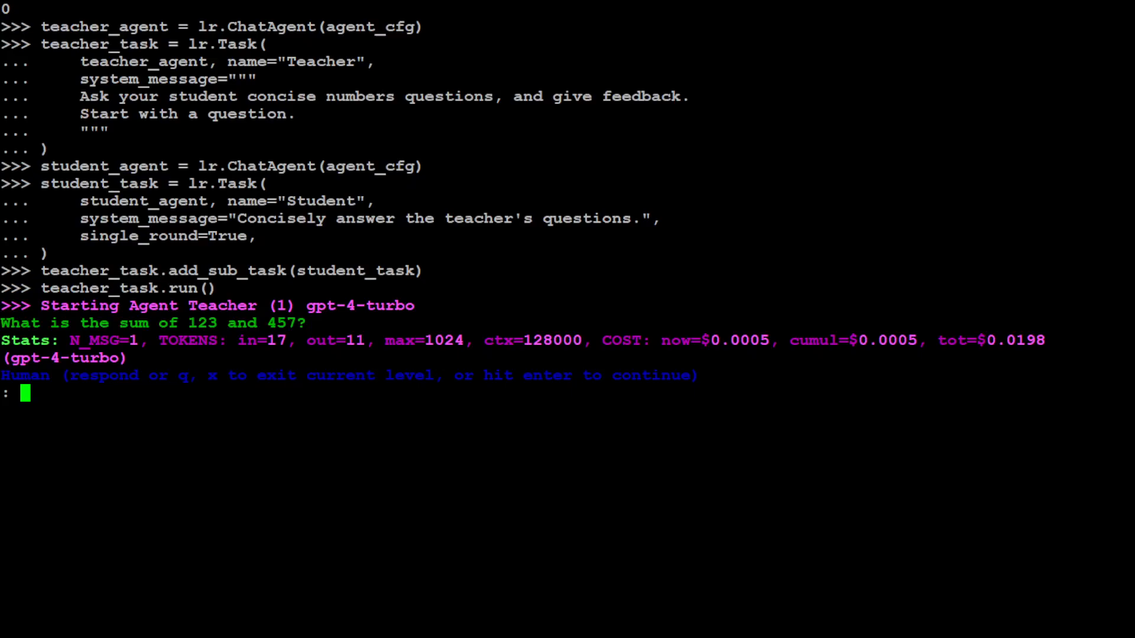
type("I dont  know")
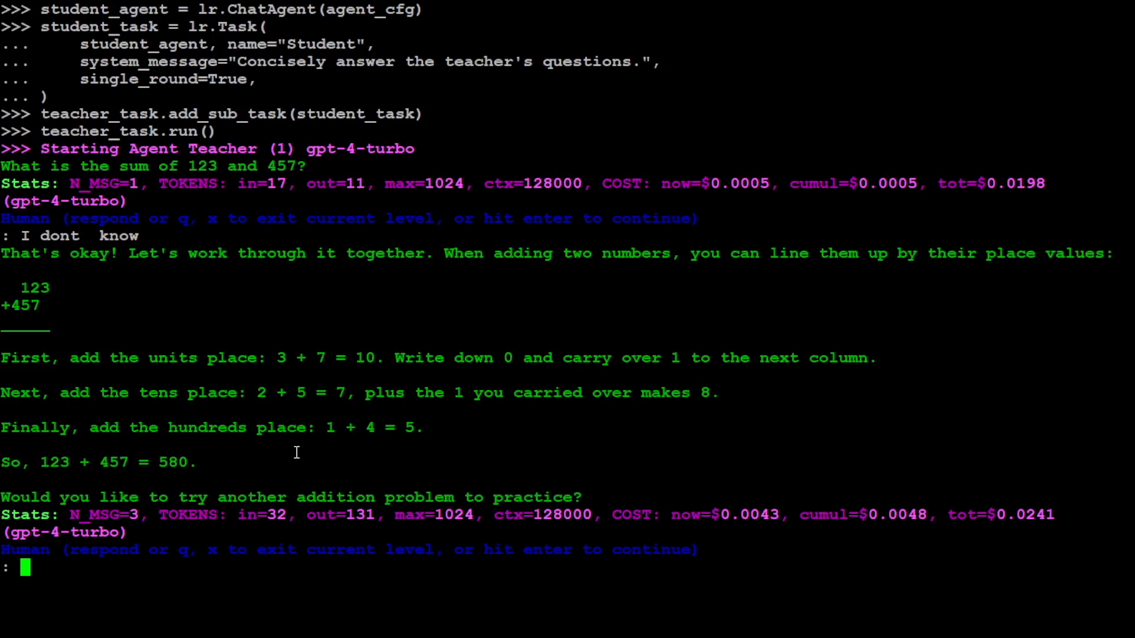
Step: Ask the teacher "can we try playing some game instead" to get a Guess the Number offer
type("can")
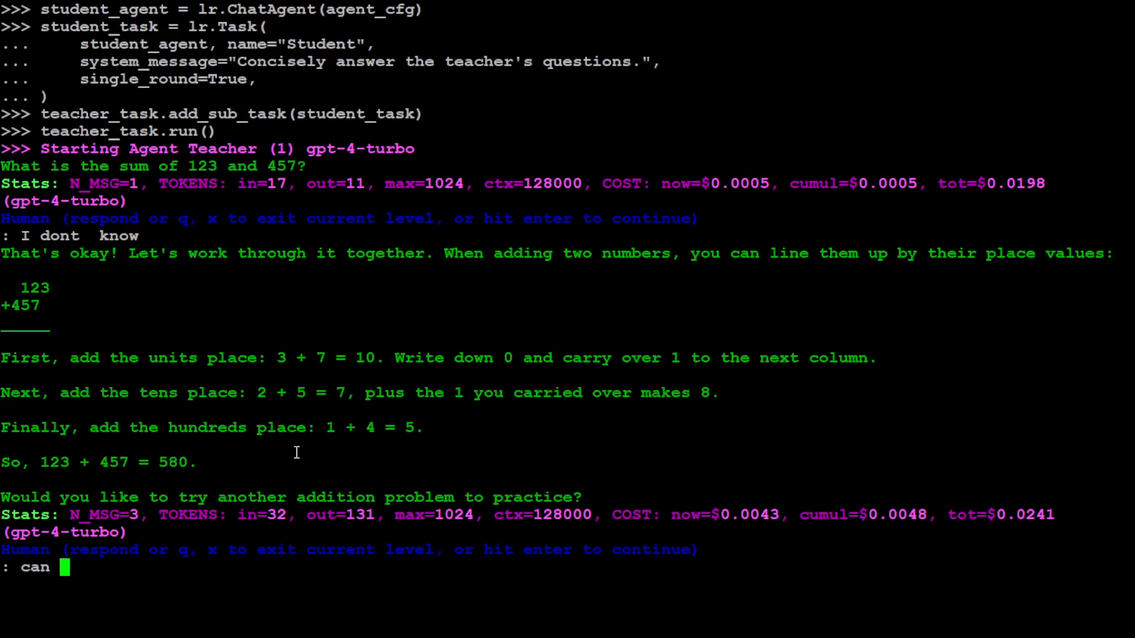
type("we try playing some game instead")
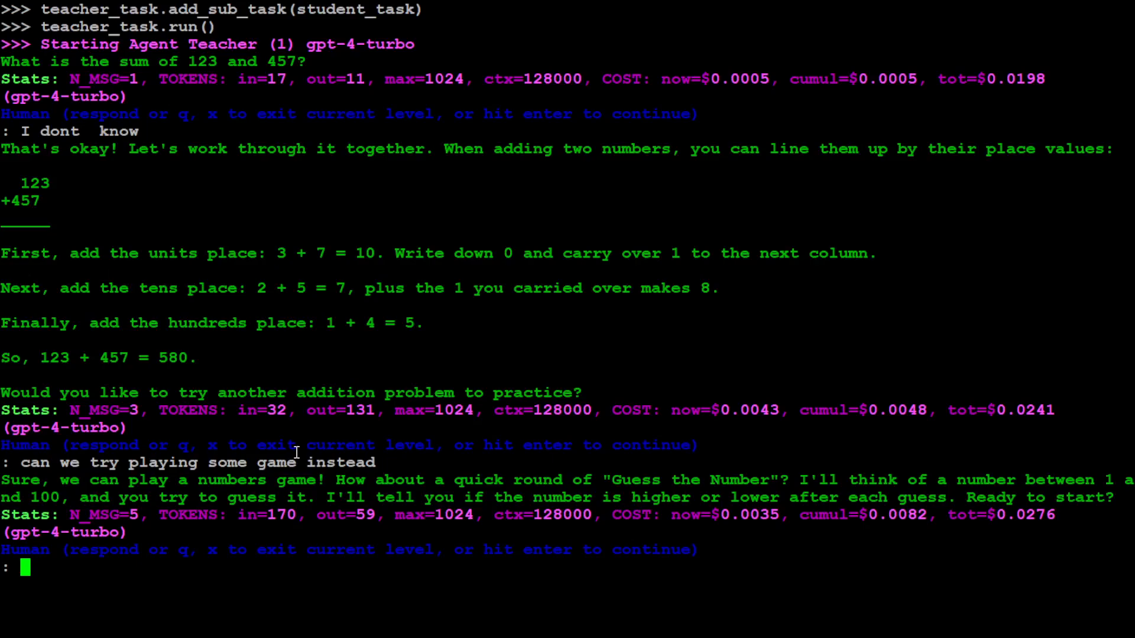
type("can we play")
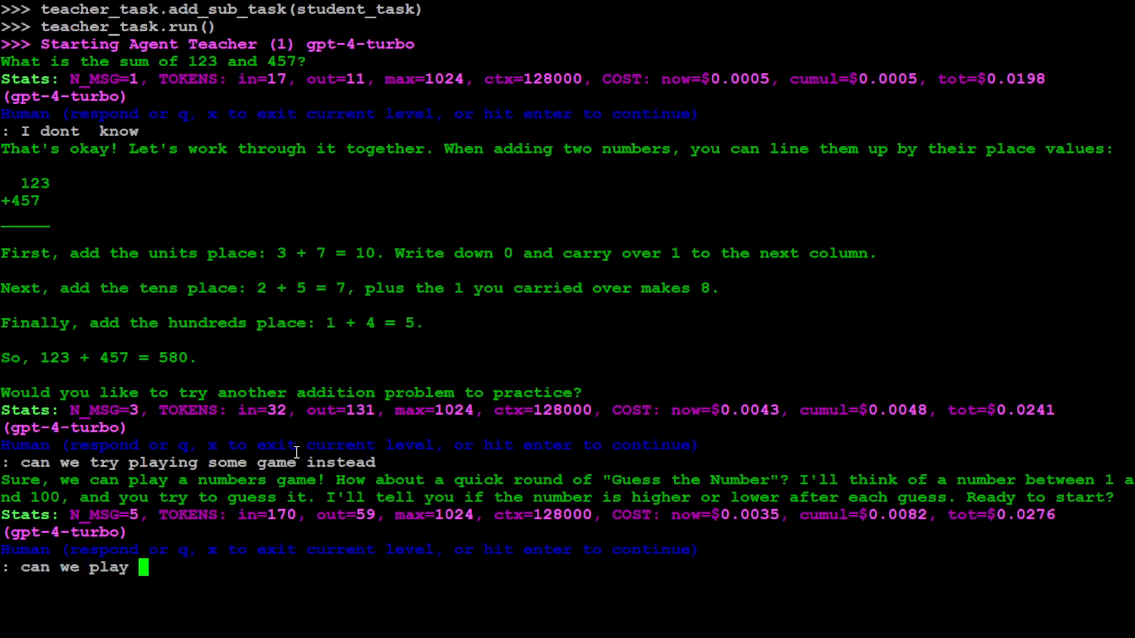
type("soc")
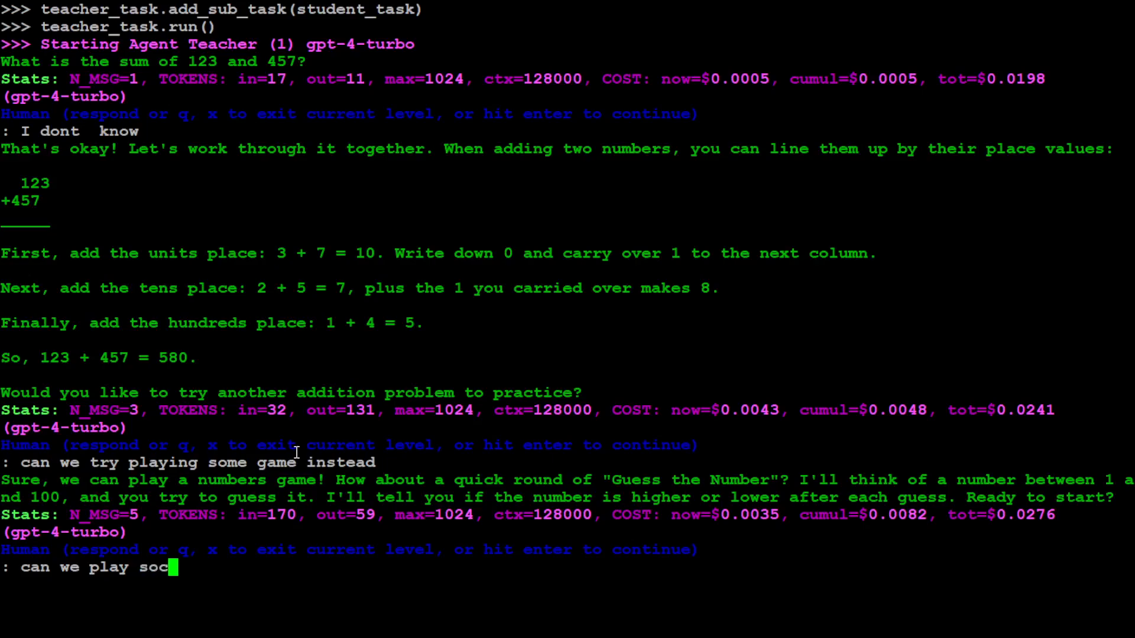